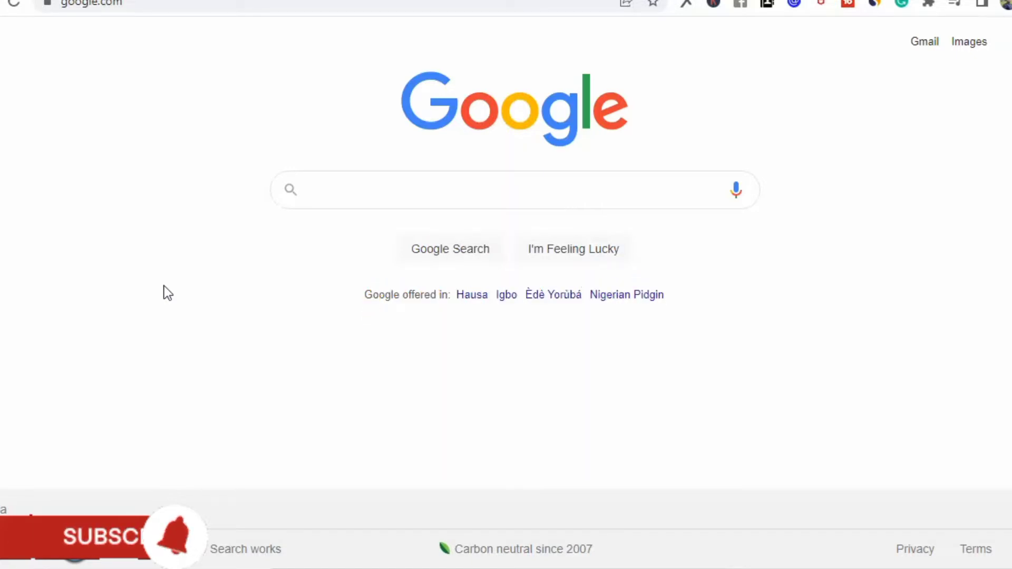
mouse_move(442, 51)
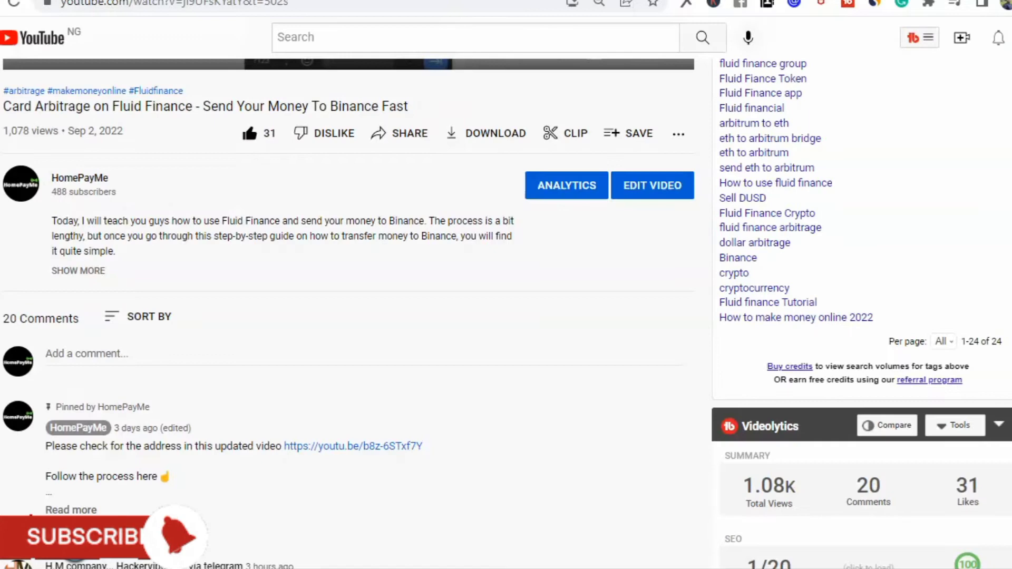
mouse_move(299, 323)
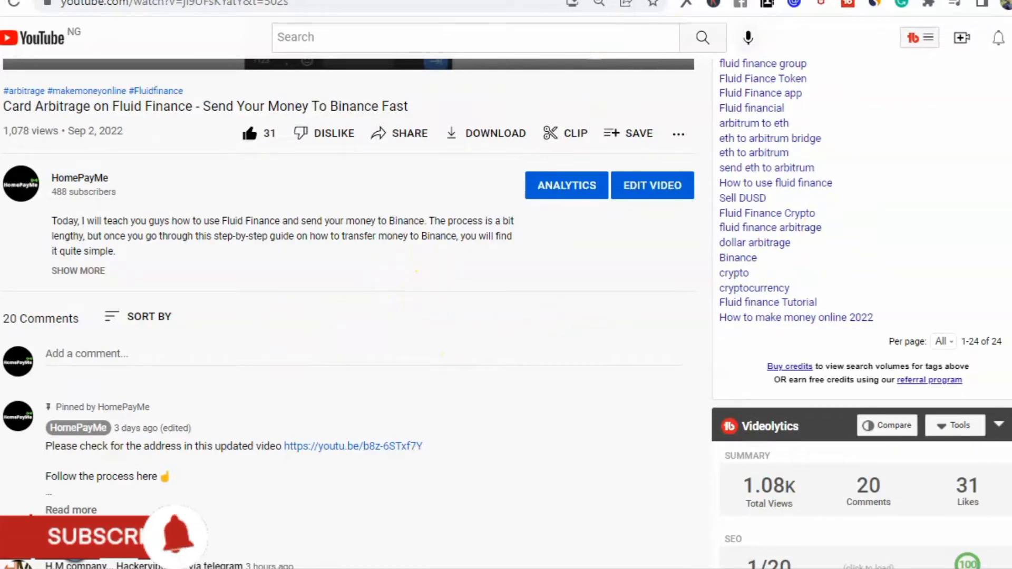
- Expand the pinned creator comment to reveal its contact, channel and referral links
scroll(down, 3)
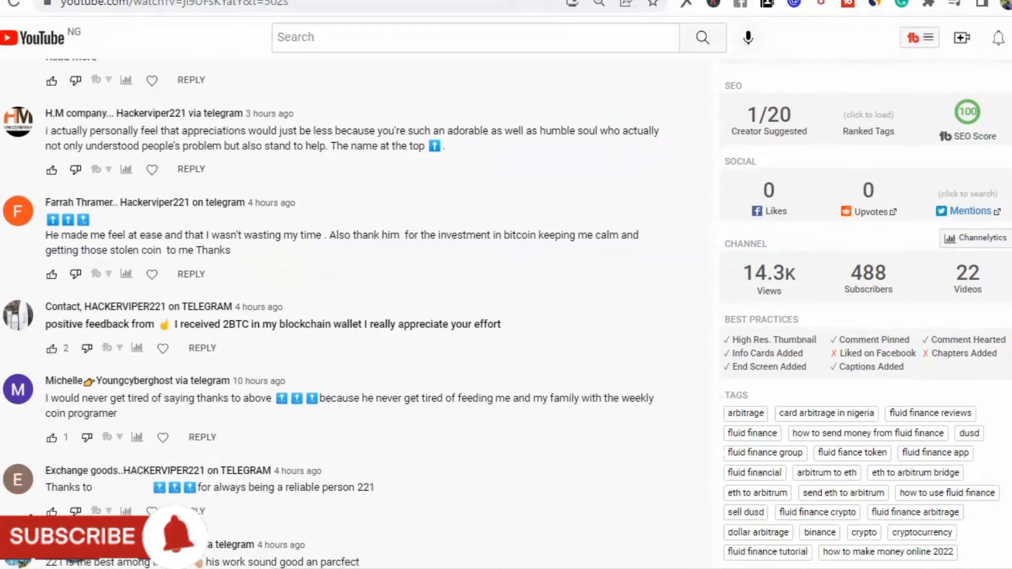
scroll(up, 3)
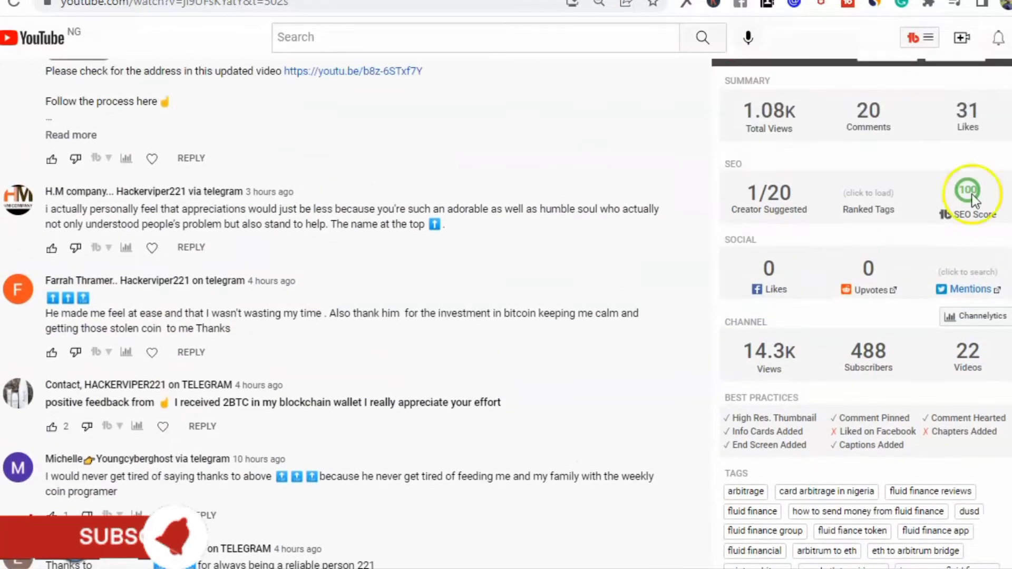
mouse_move(29, 434)
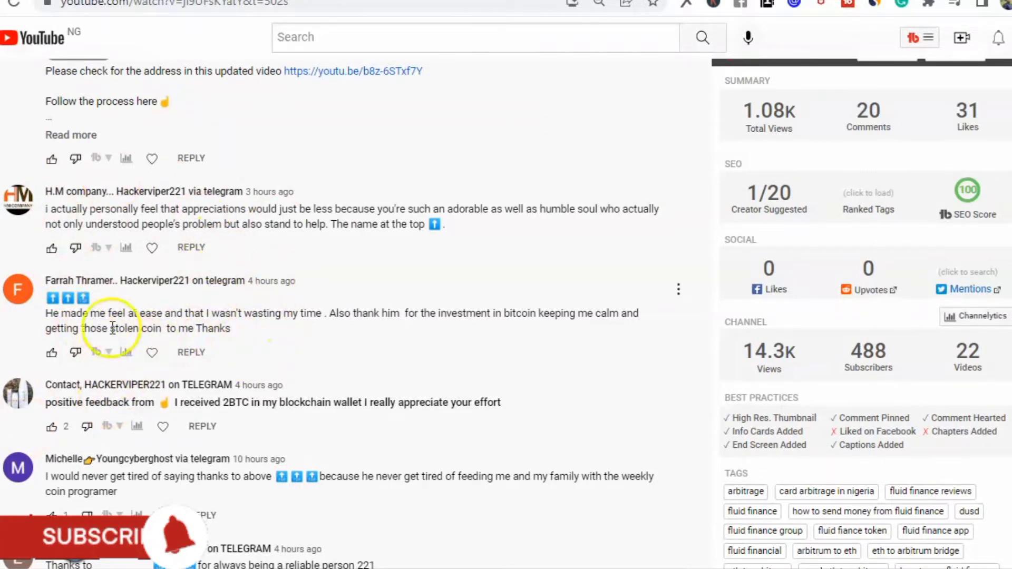
mouse_move(50, 160)
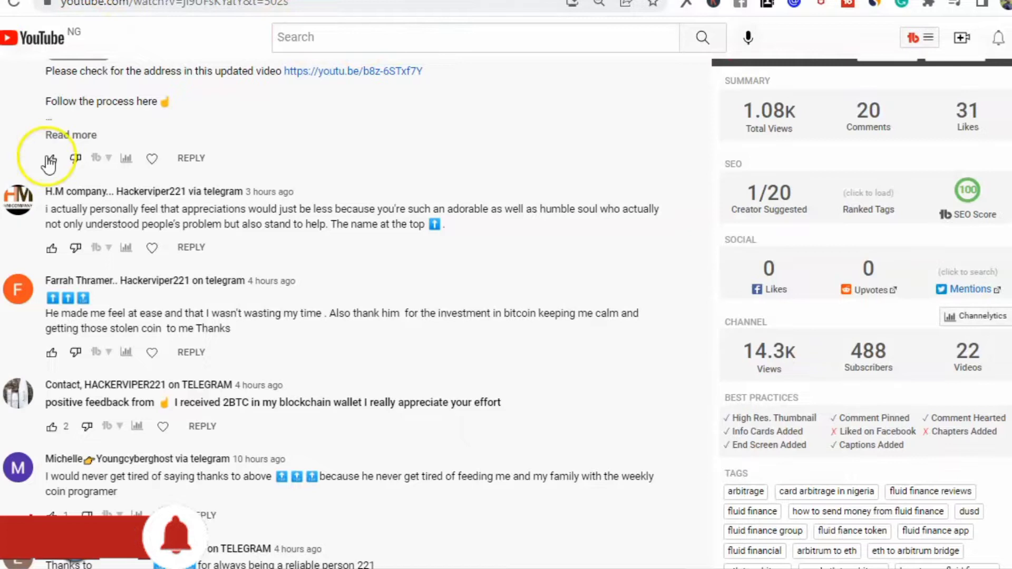
mouse_move(279, 198)
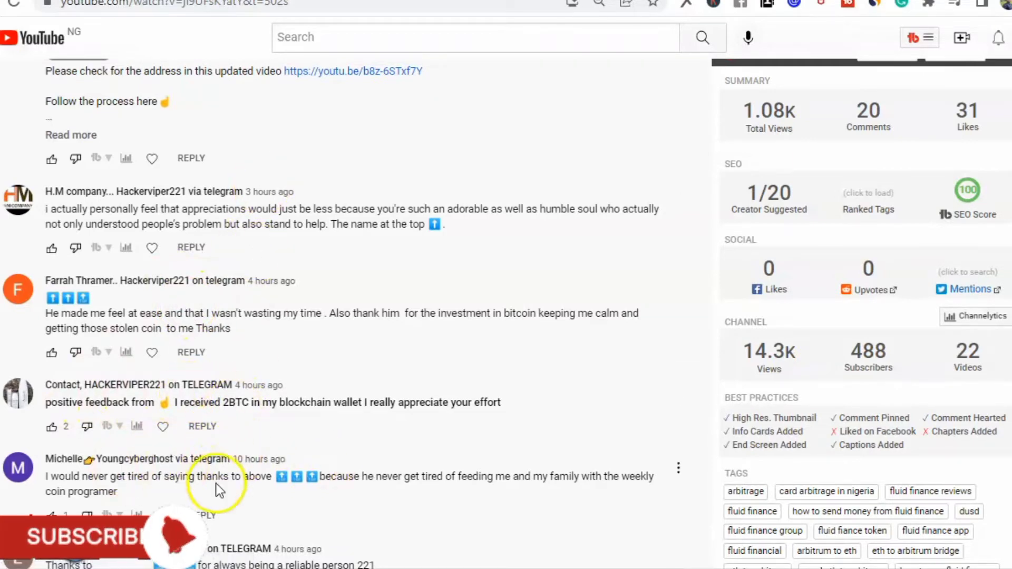
mouse_move(236, 458)
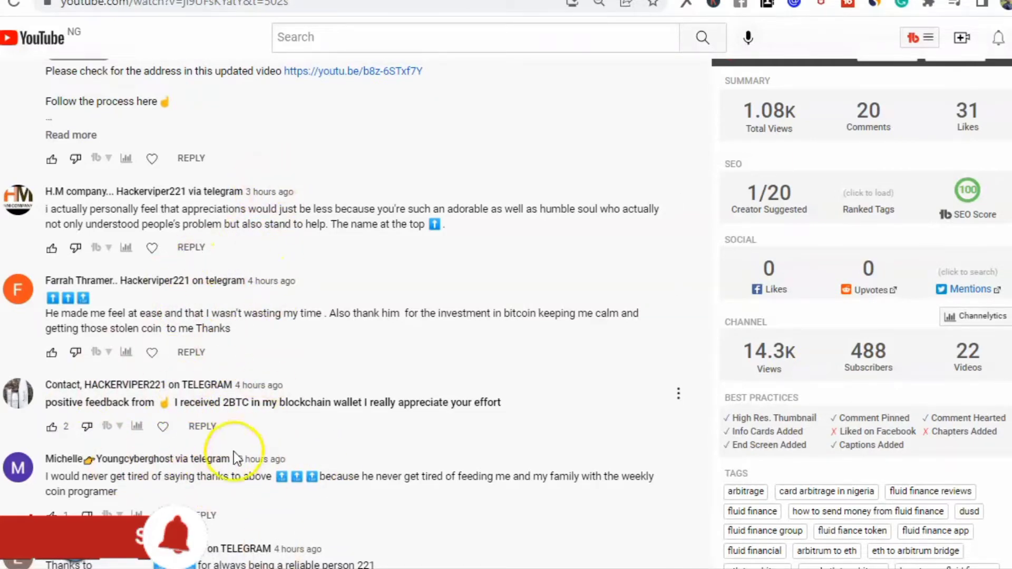
mouse_move(226, 390)
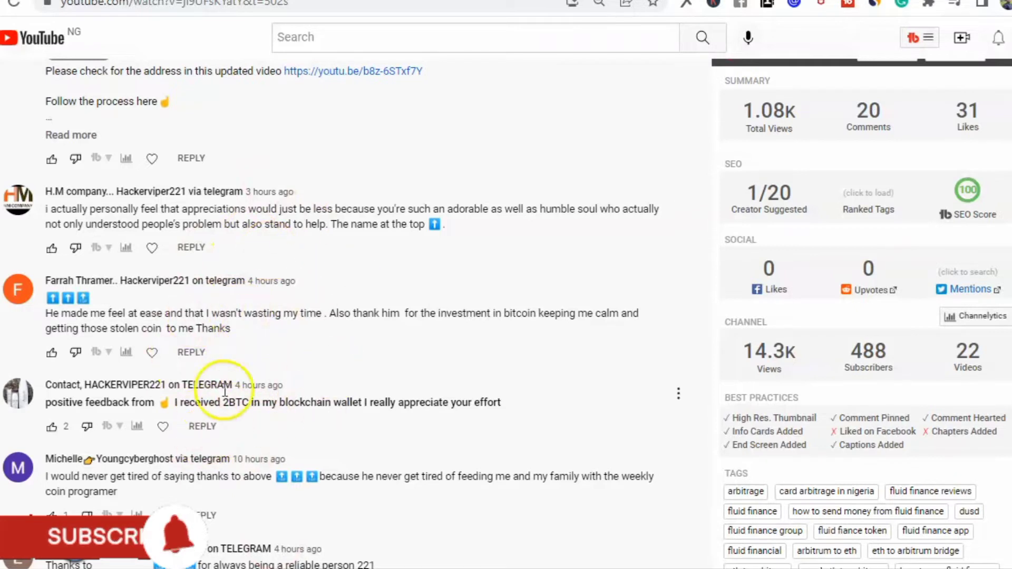
mouse_move(129, 305)
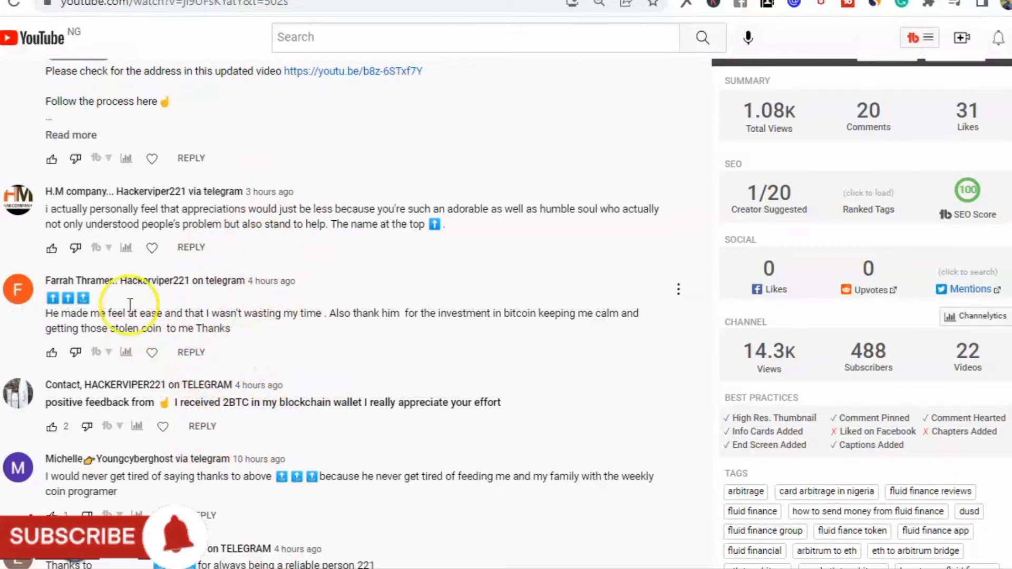
mouse_move(287, 178)
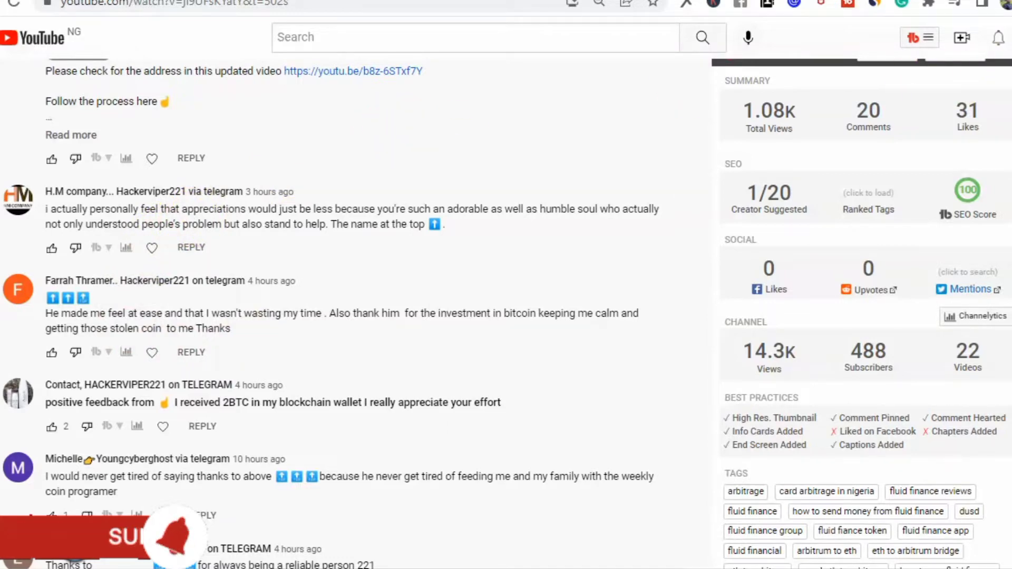
scroll(up, 3)
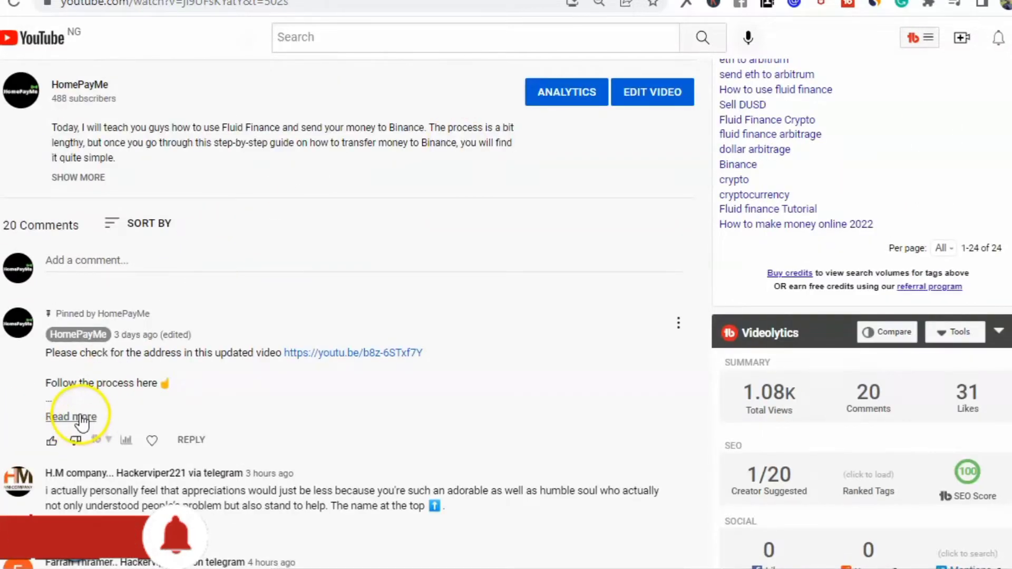
click(71, 416)
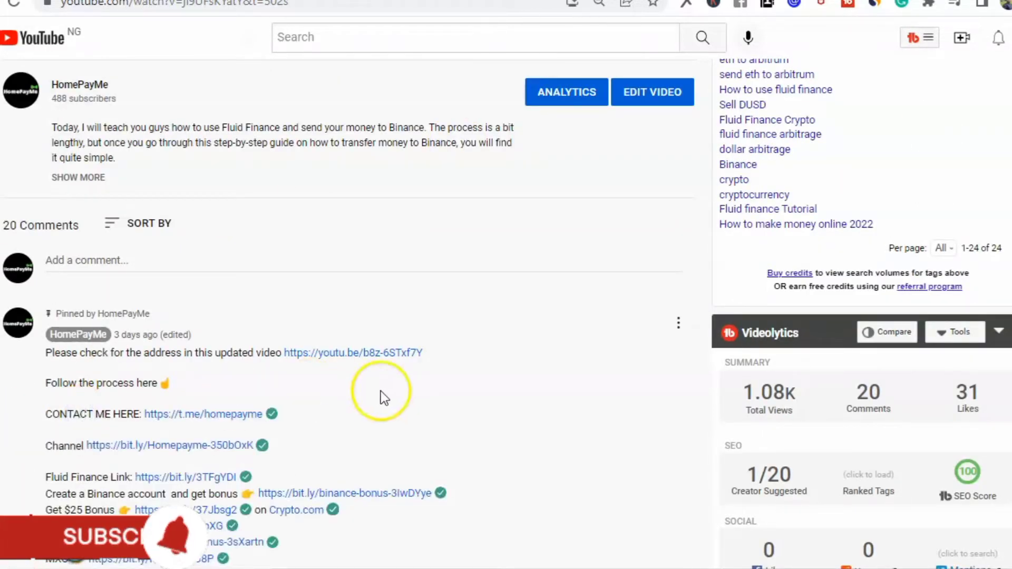
mouse_move(255, 431)
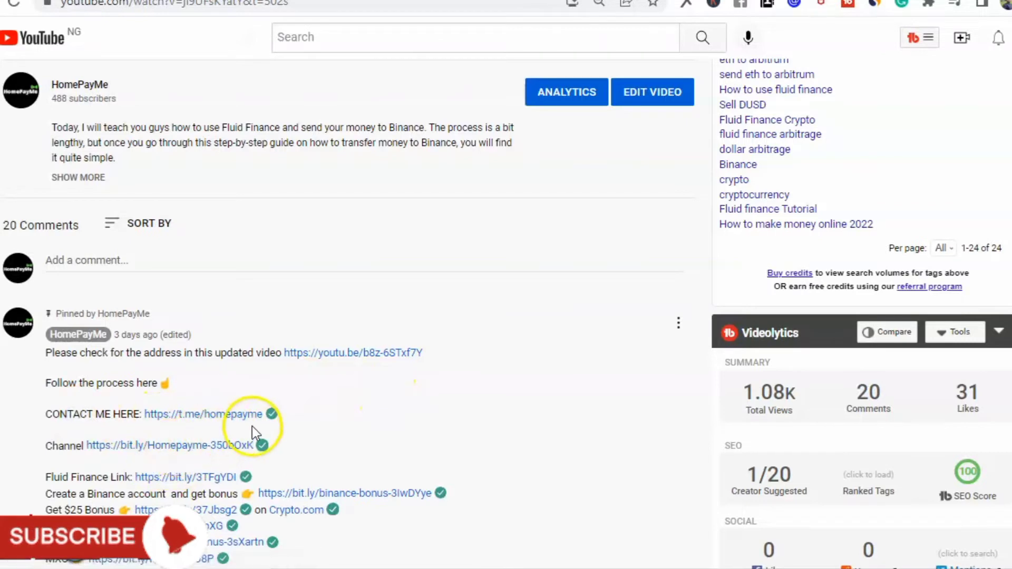
mouse_move(215, 430)
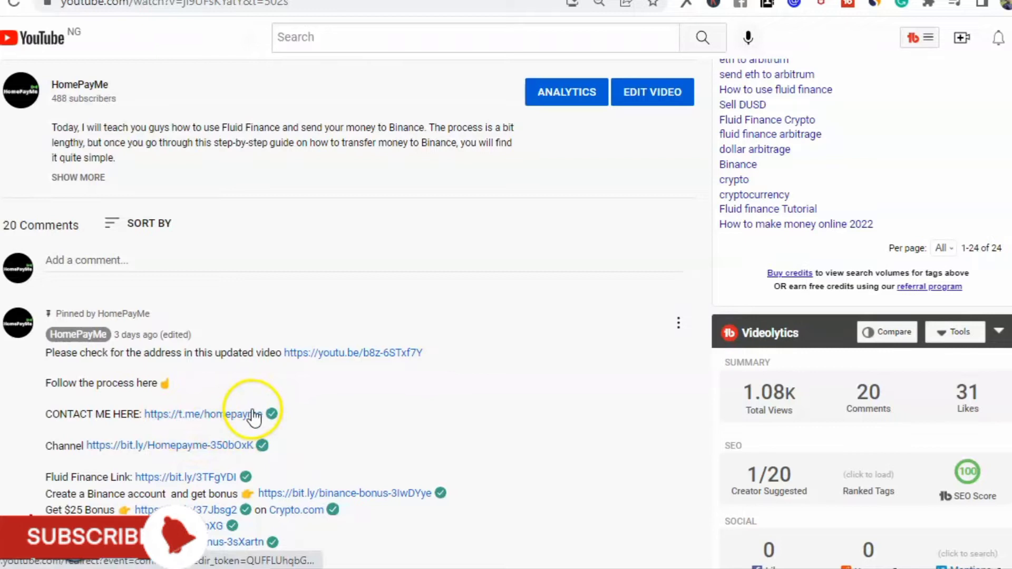
mouse_move(203, 436)
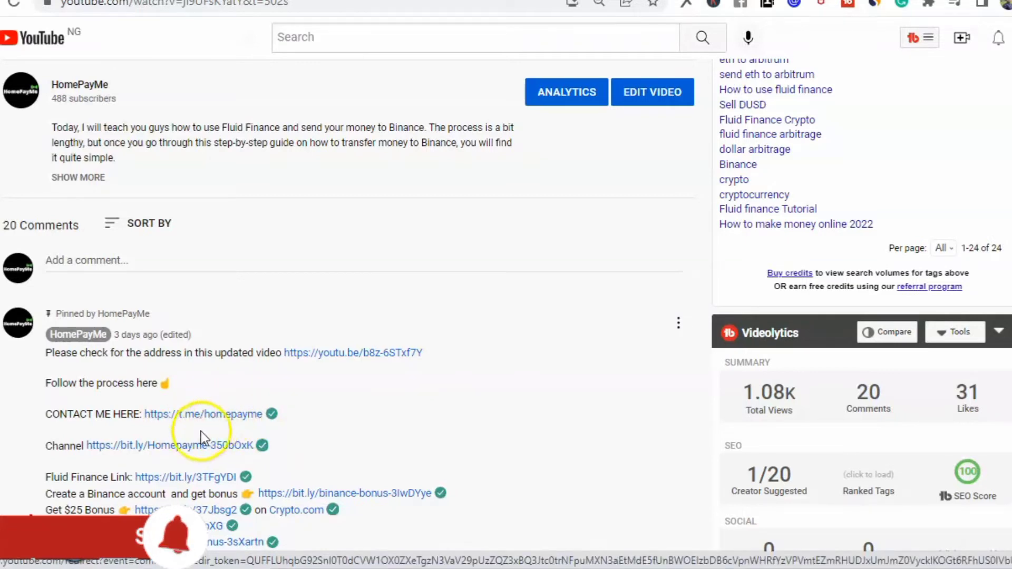
mouse_move(213, 448)
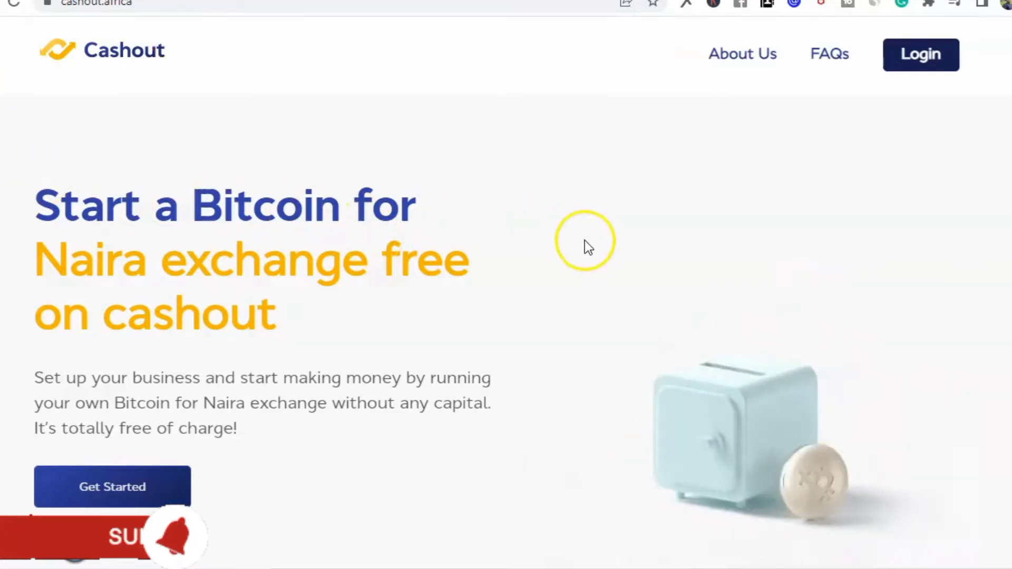
mouse_move(587, 247)
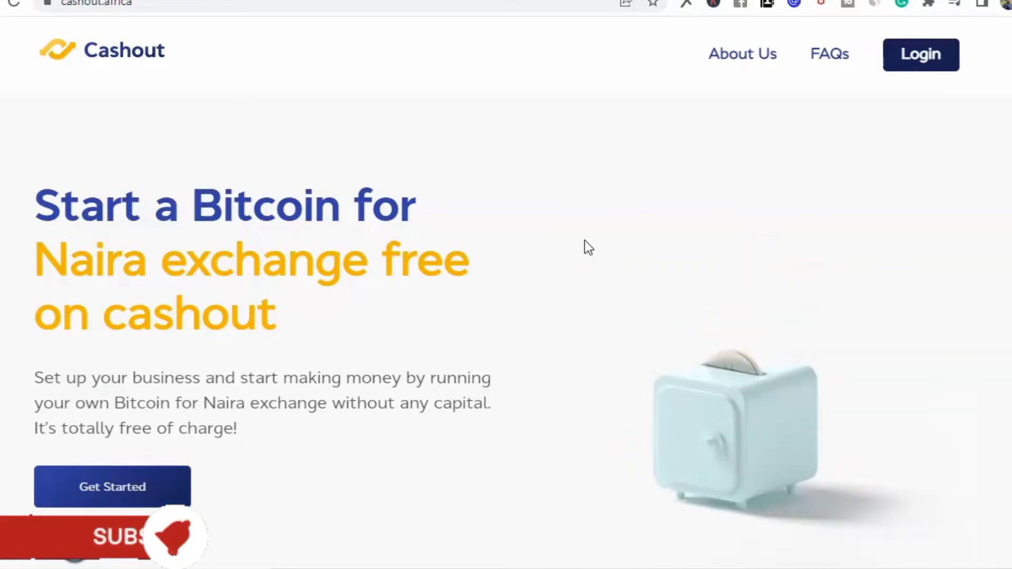
mouse_move(17, 419)
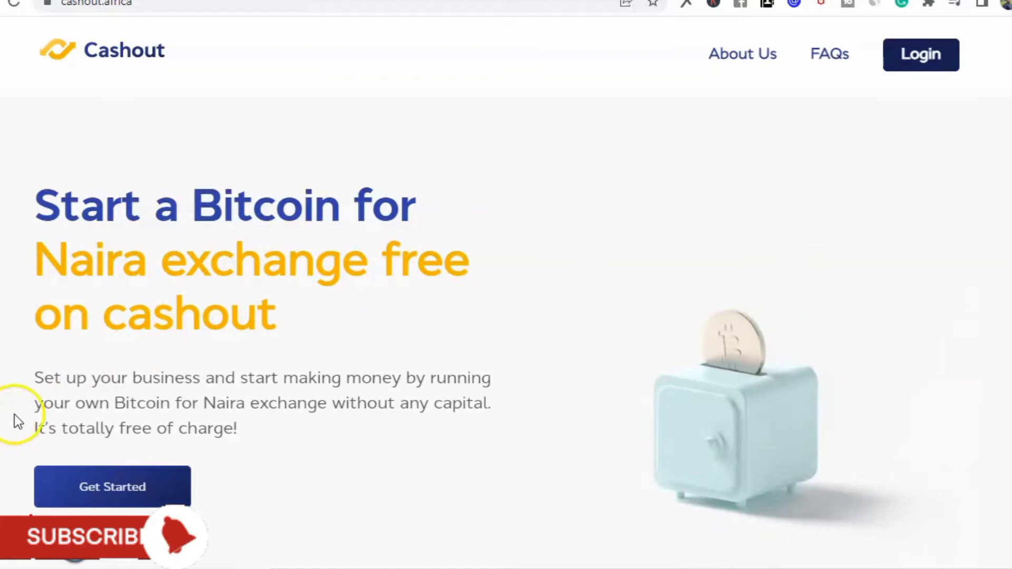
mouse_move(91, 393)
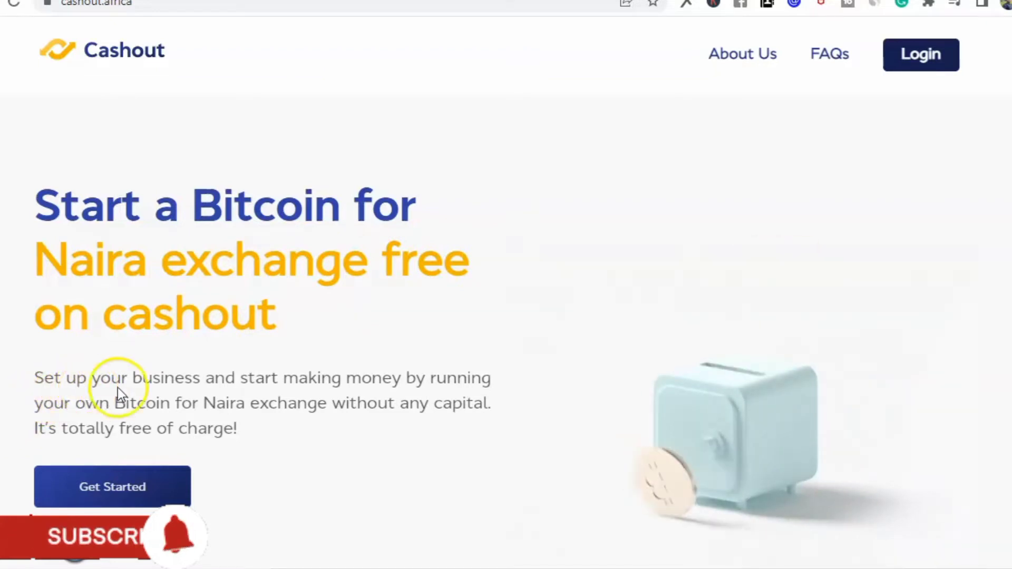
mouse_move(364, 434)
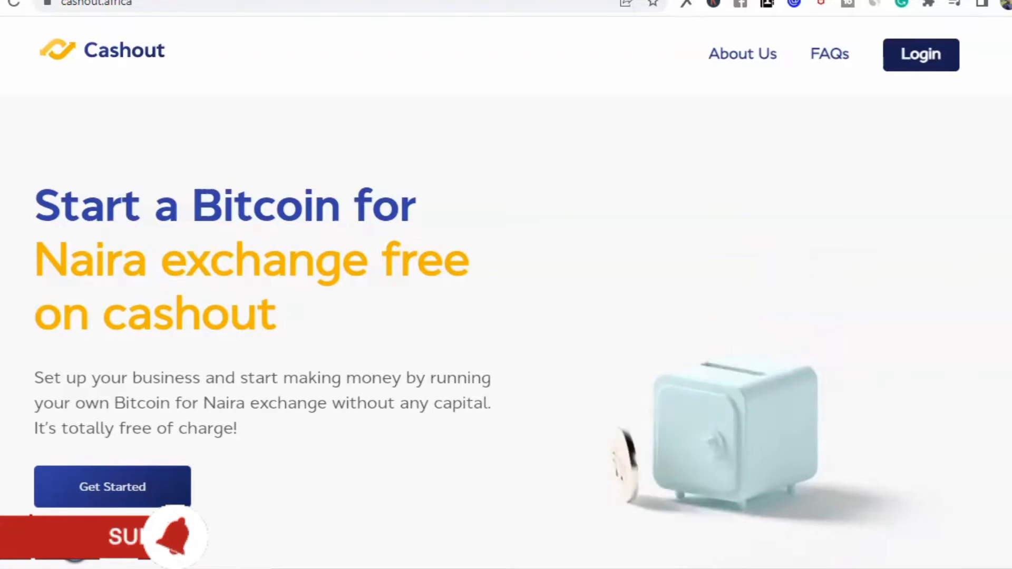
- Scroll to 'How it works': sign up, set up a kiosk, share link, get paid
scroll(down, 3)
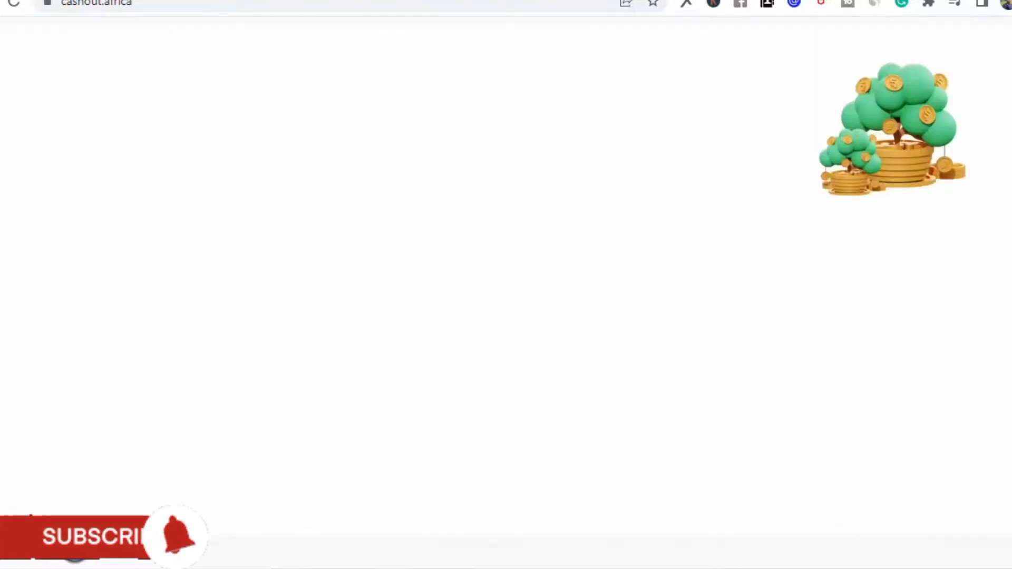
scroll(down, 3)
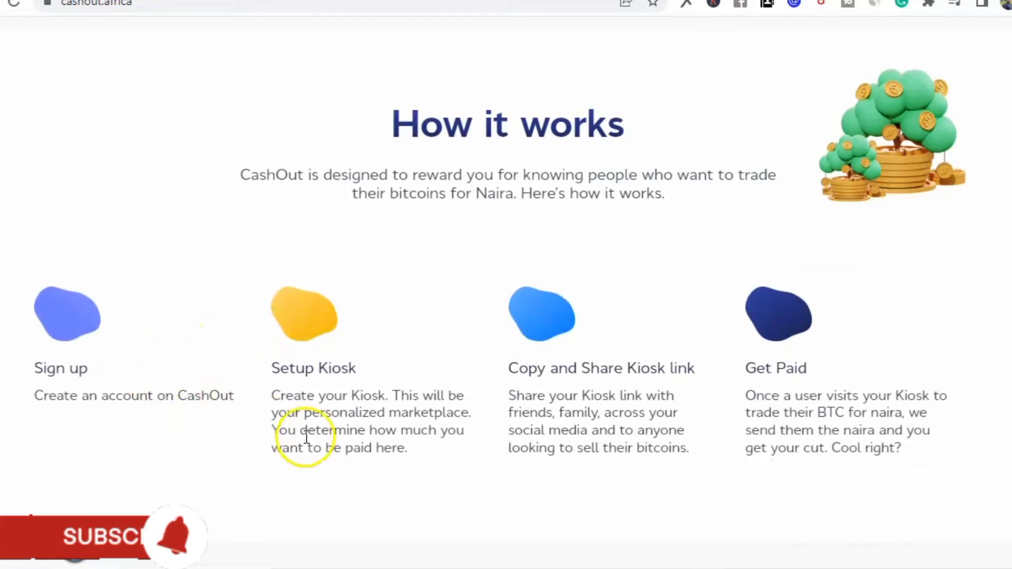
mouse_move(332, 387)
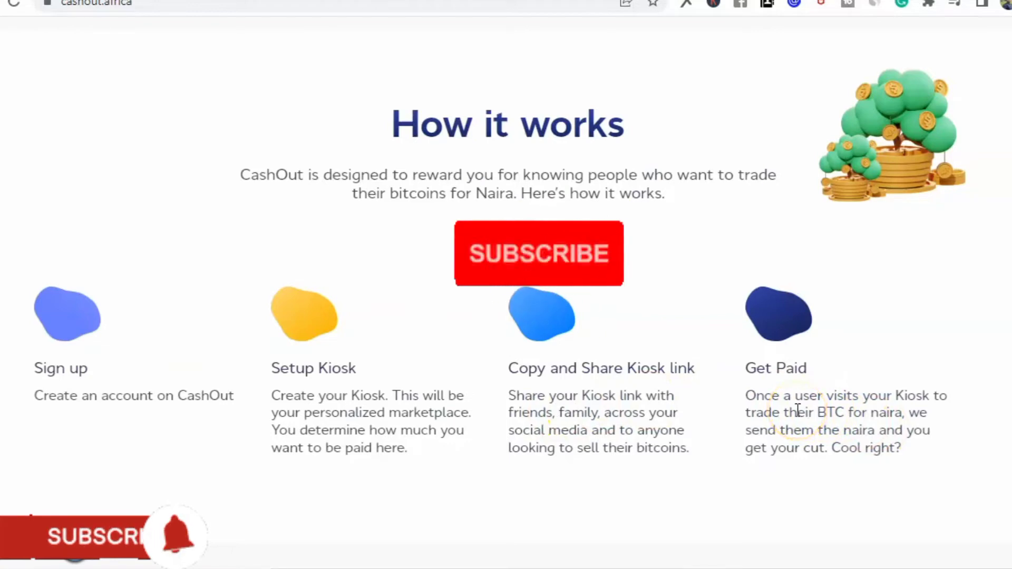
click(538, 253)
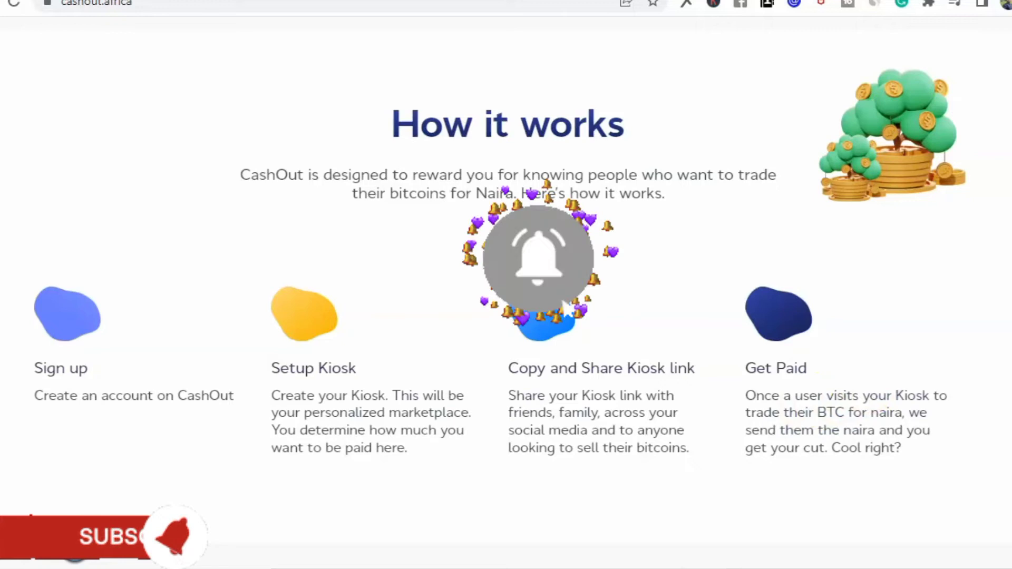
- Scroll to the footer with Quick Links, Social Links and Contact details
scroll(down, 3)
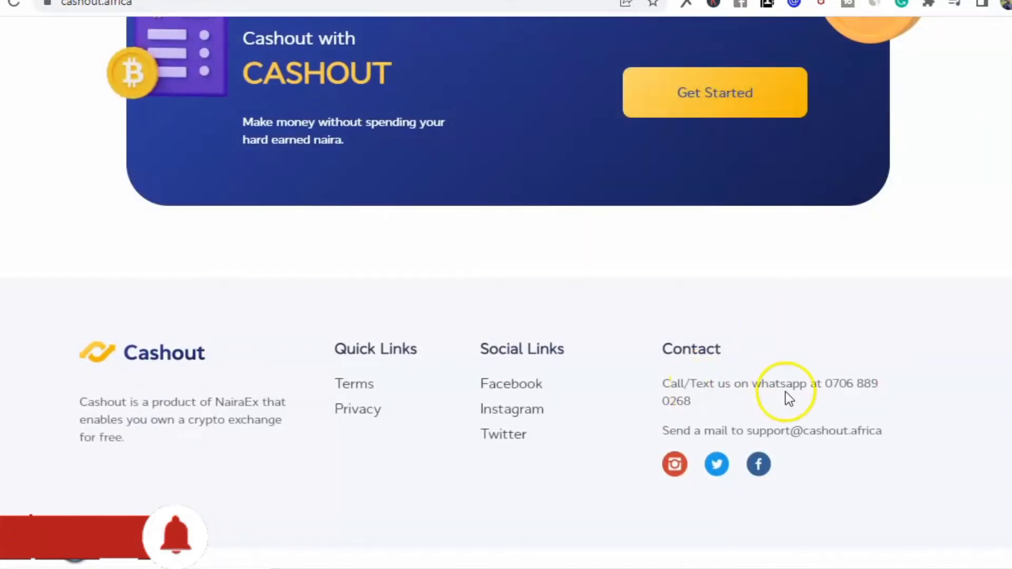
mouse_move(839, 381)
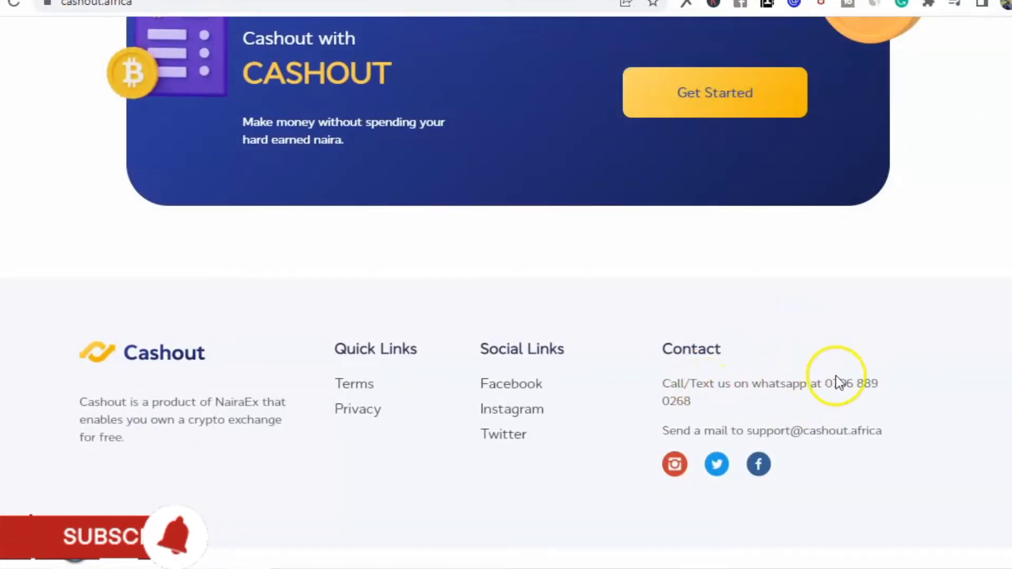
mouse_move(702, 385)
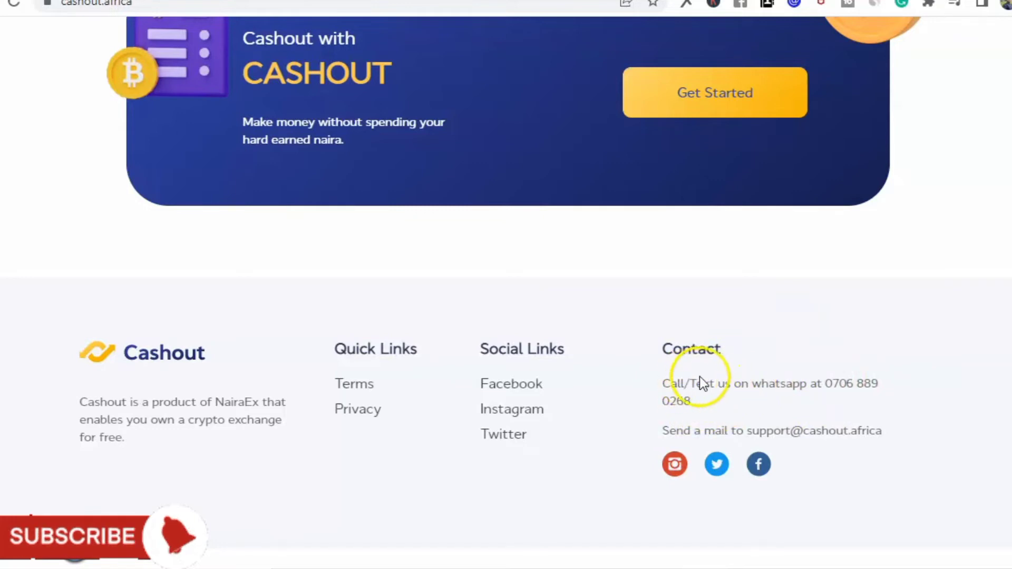
mouse_move(672, 485)
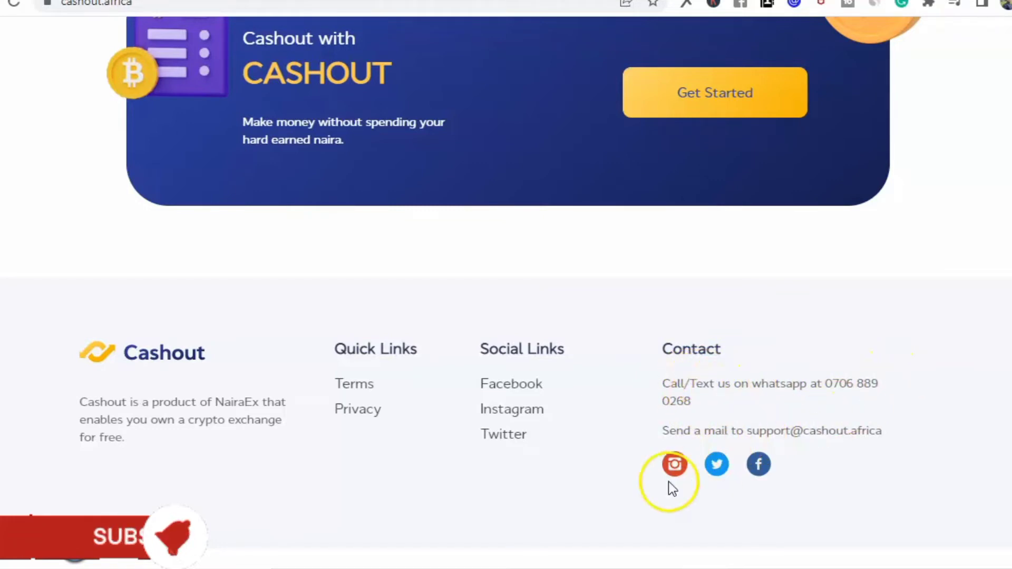
mouse_move(745, 487)
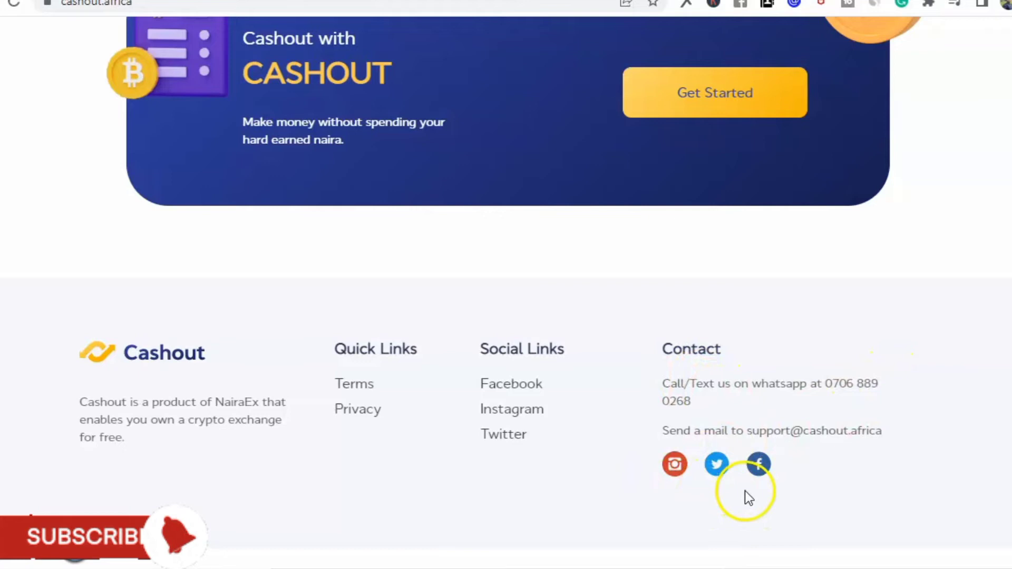
mouse_move(309, 468)
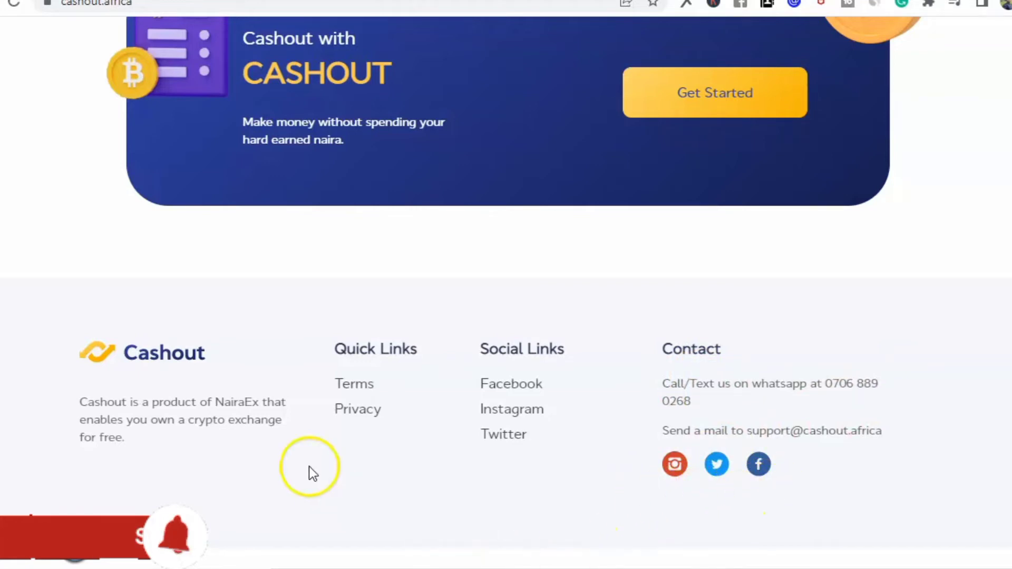
mouse_move(193, 417)
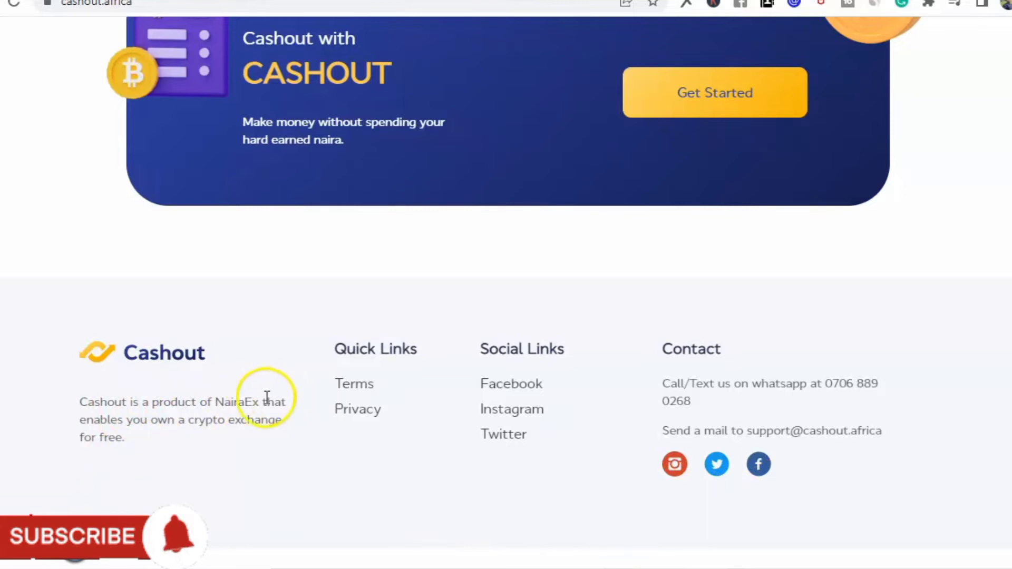
mouse_move(862, 150)
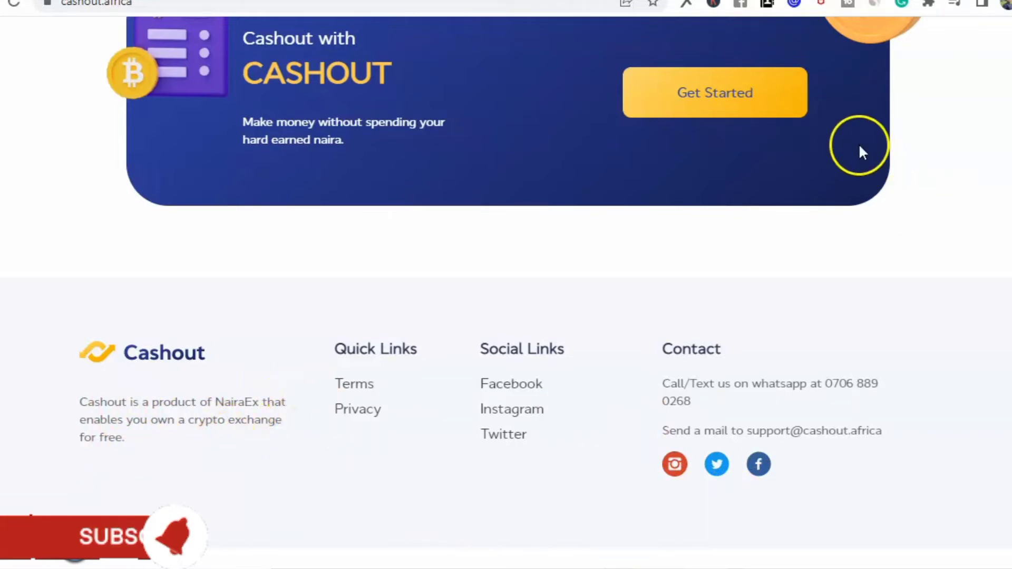
mouse_move(955, 251)
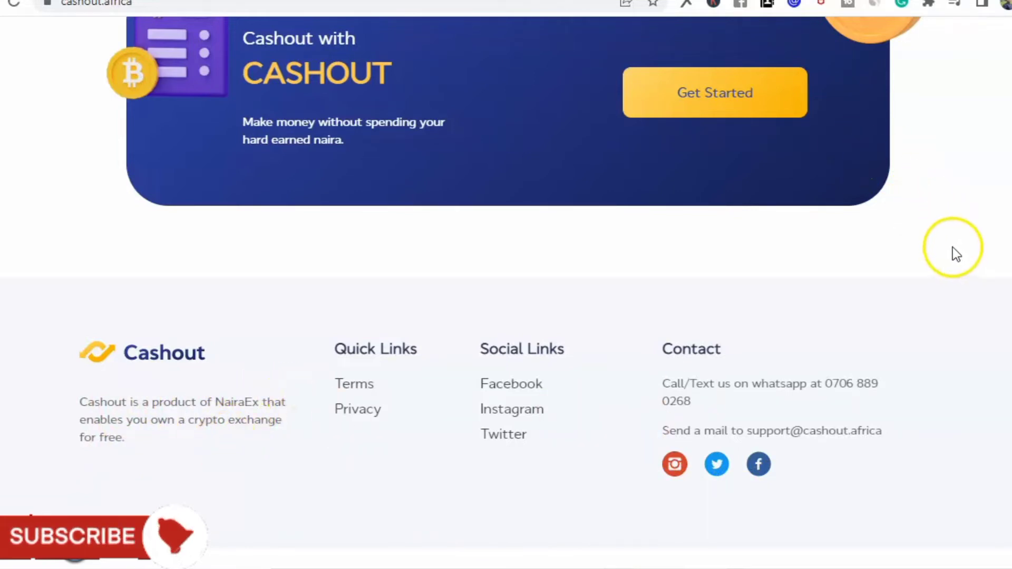
mouse_move(317, 339)
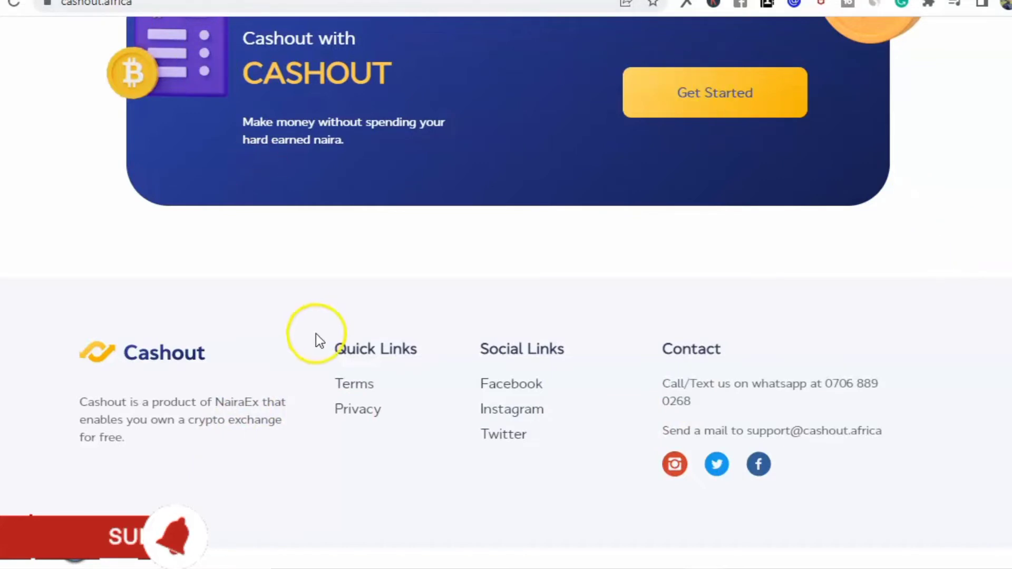
mouse_move(256, 313)
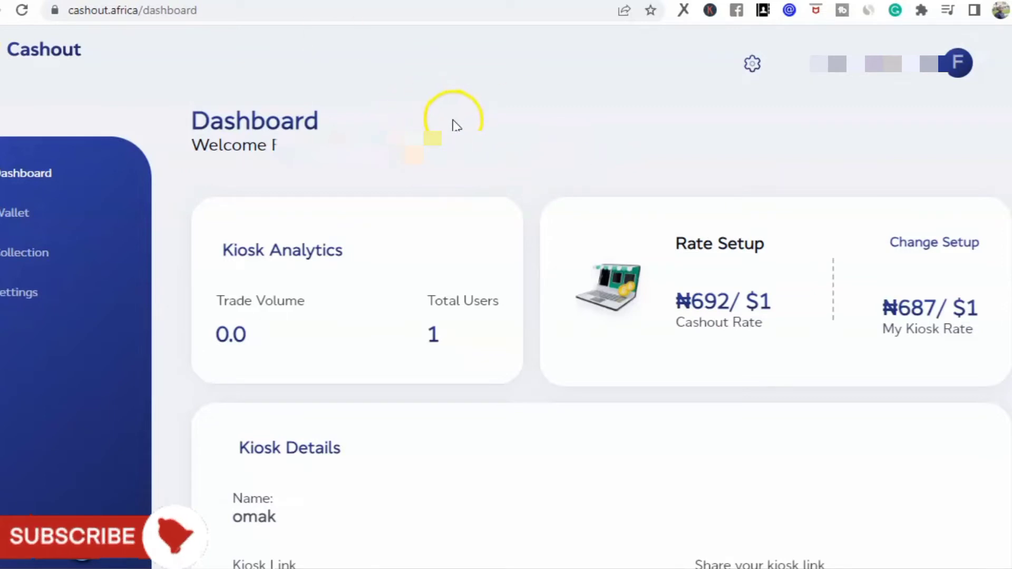
mouse_move(497, 193)
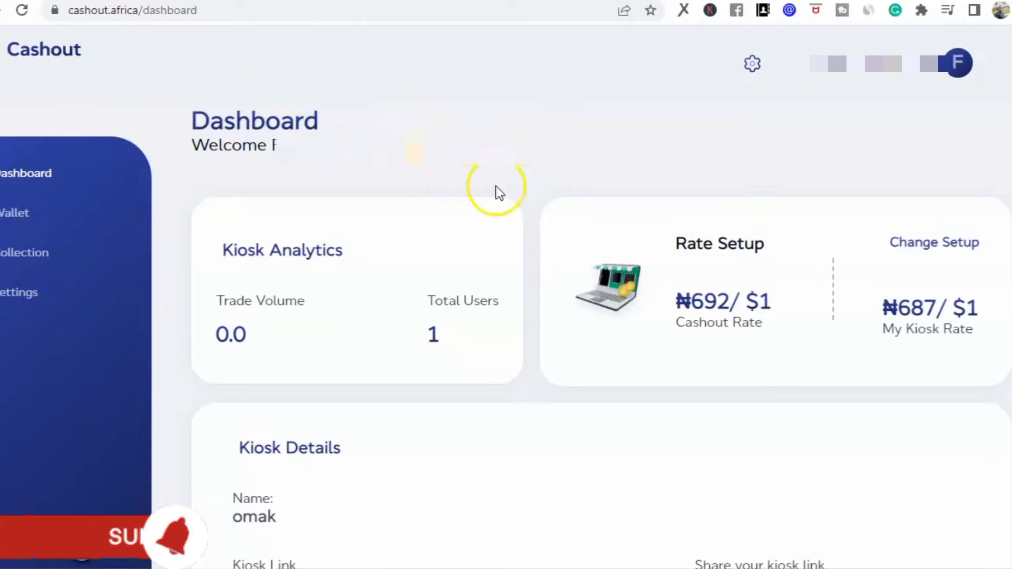
mouse_move(991, 187)
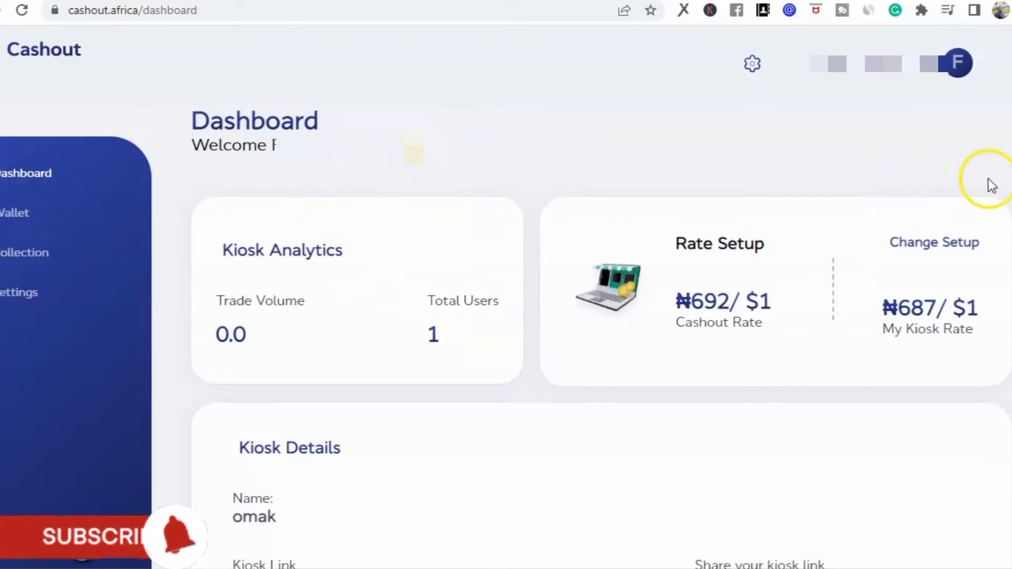
mouse_move(885, 242)
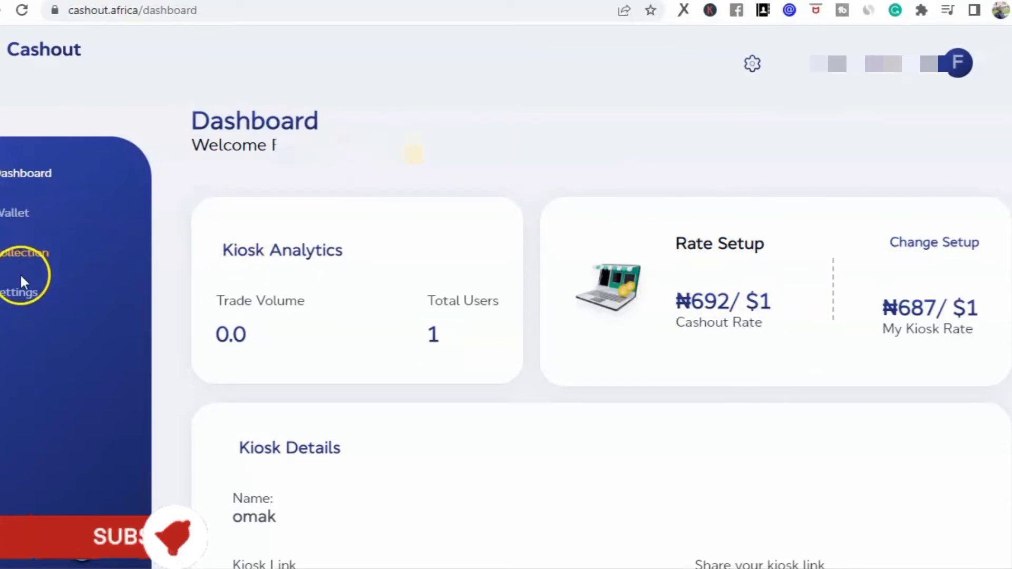
mouse_move(19, 294)
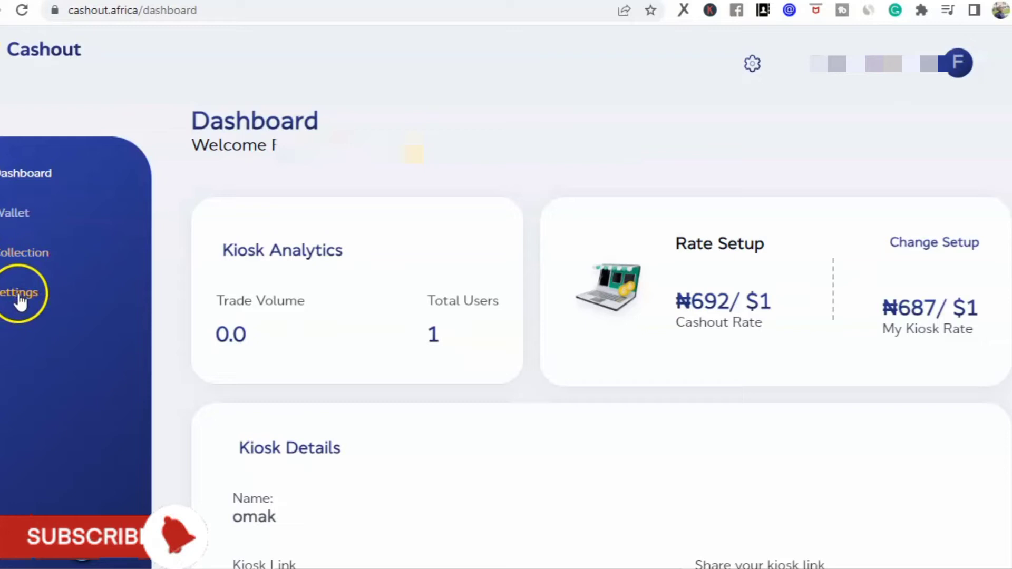
click(19, 292)
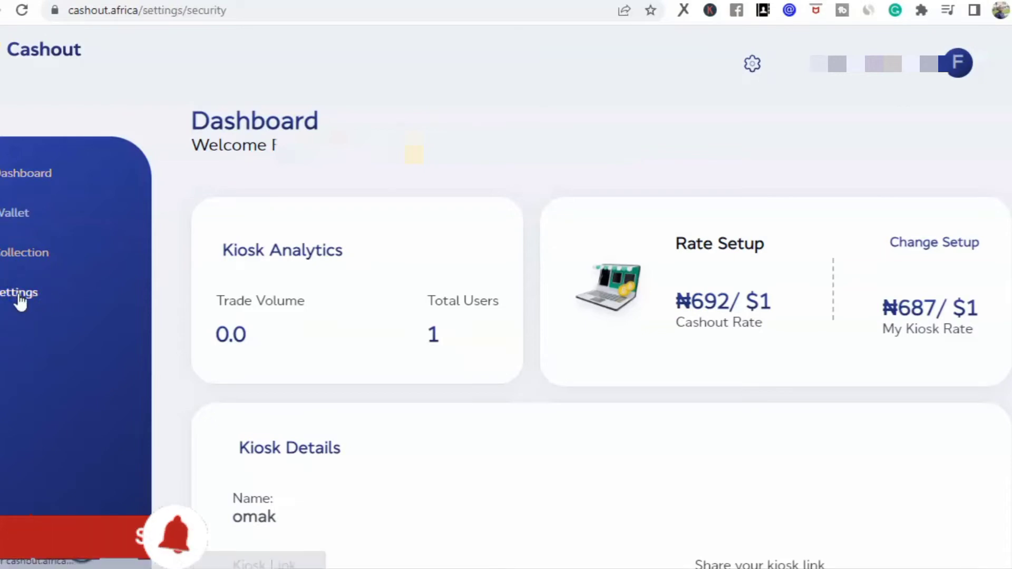
click(19, 292)
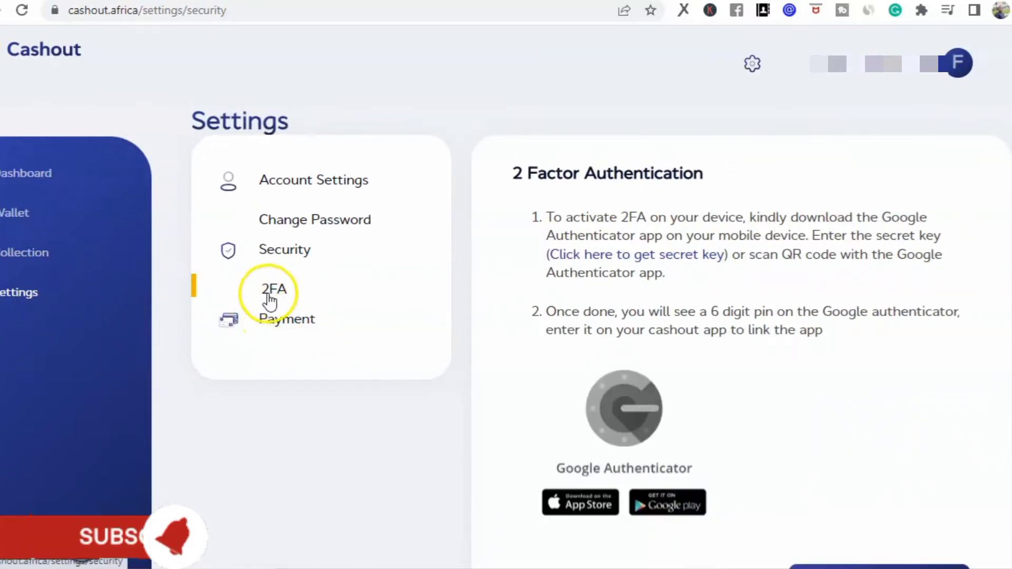
mouse_move(247, 379)
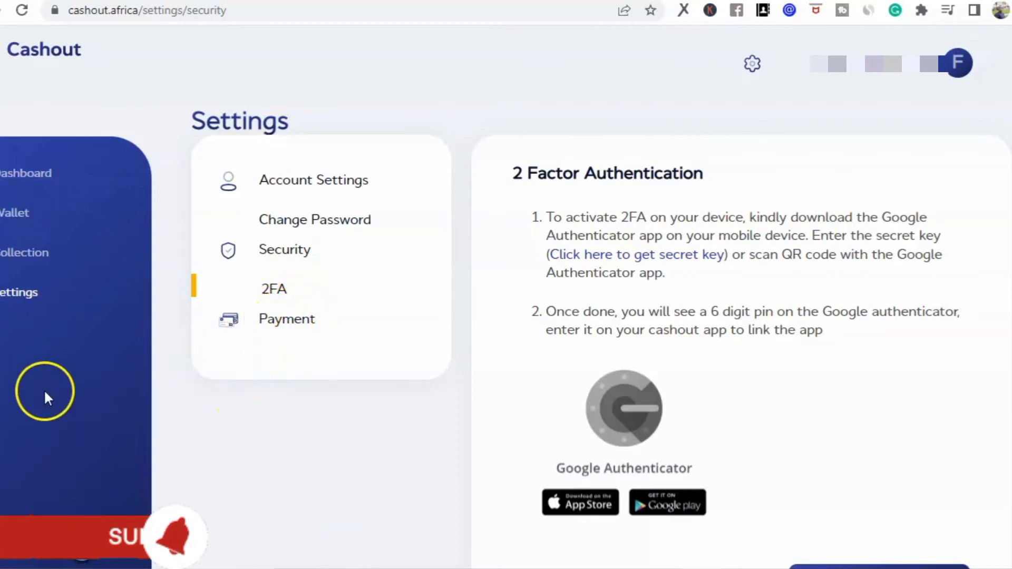
mouse_move(61, 138)
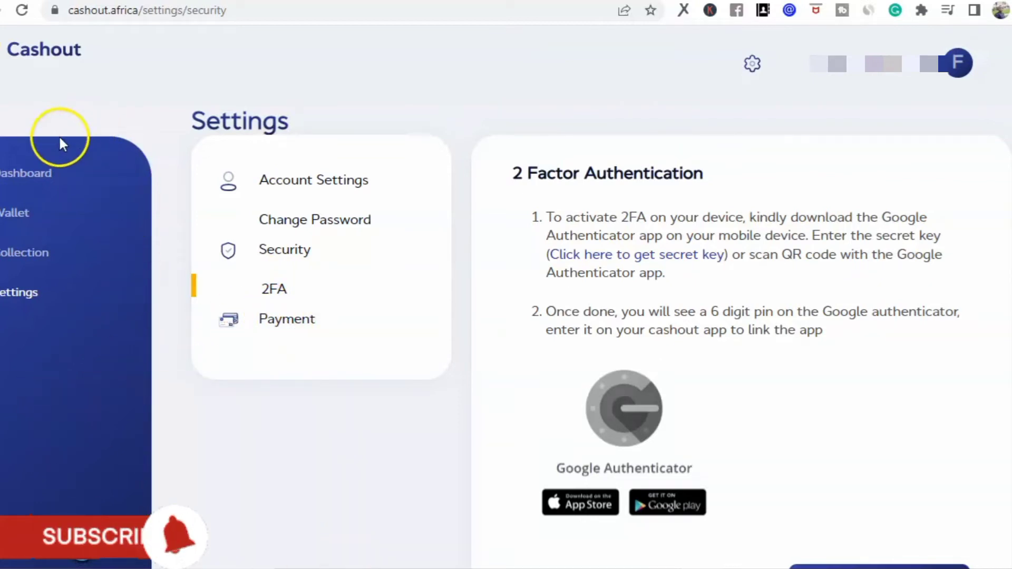
click(26, 173)
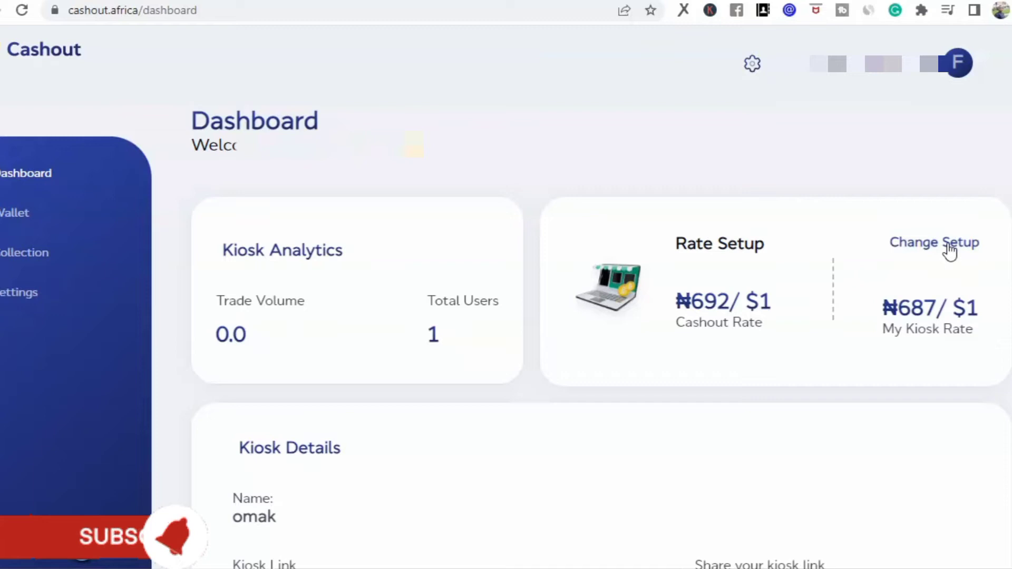
- Open the Profit Setup dialog offering Set Rate or Commission from the Rate Setup card
click(934, 242)
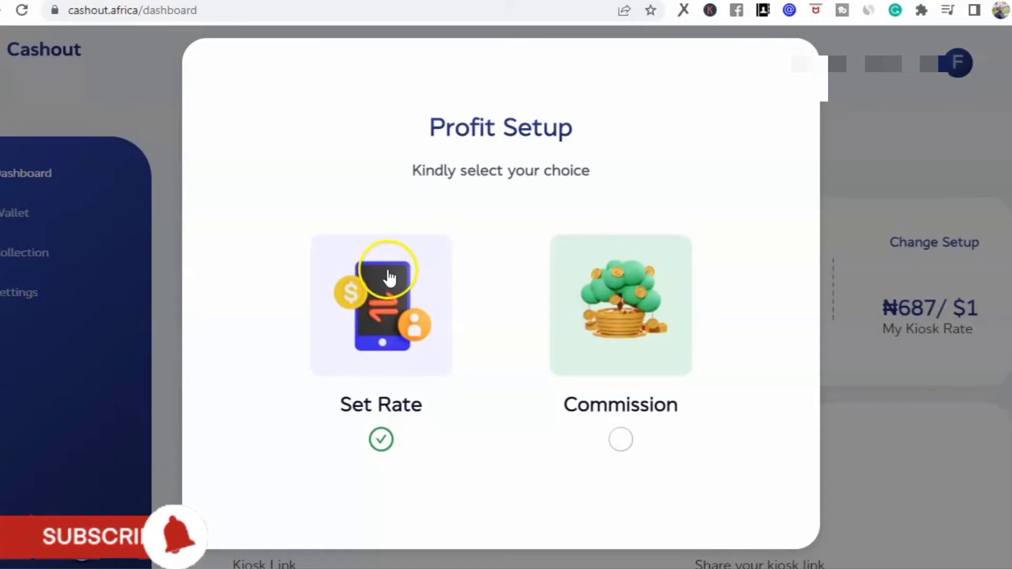
mouse_move(619, 322)
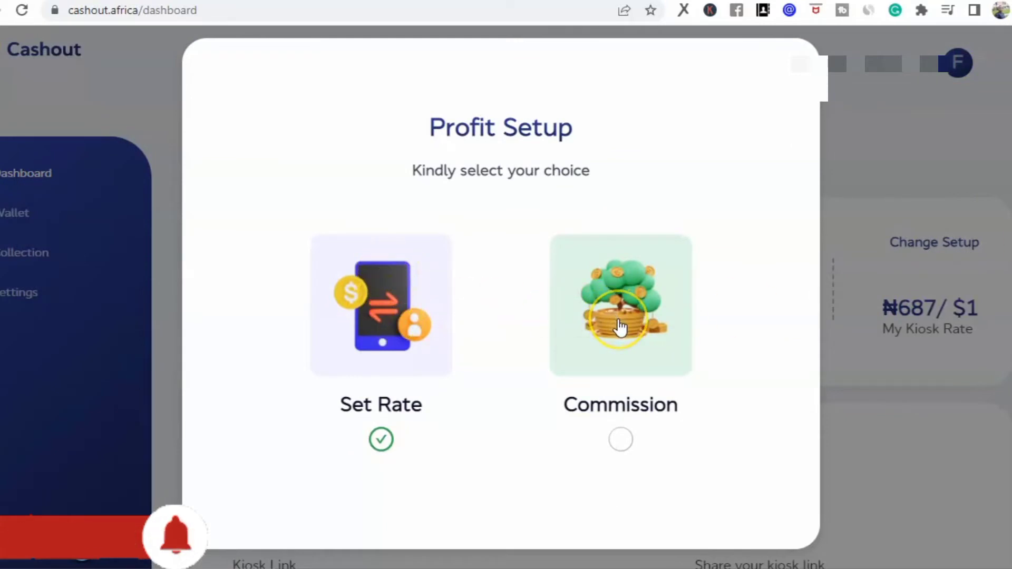
mouse_move(379, 336)
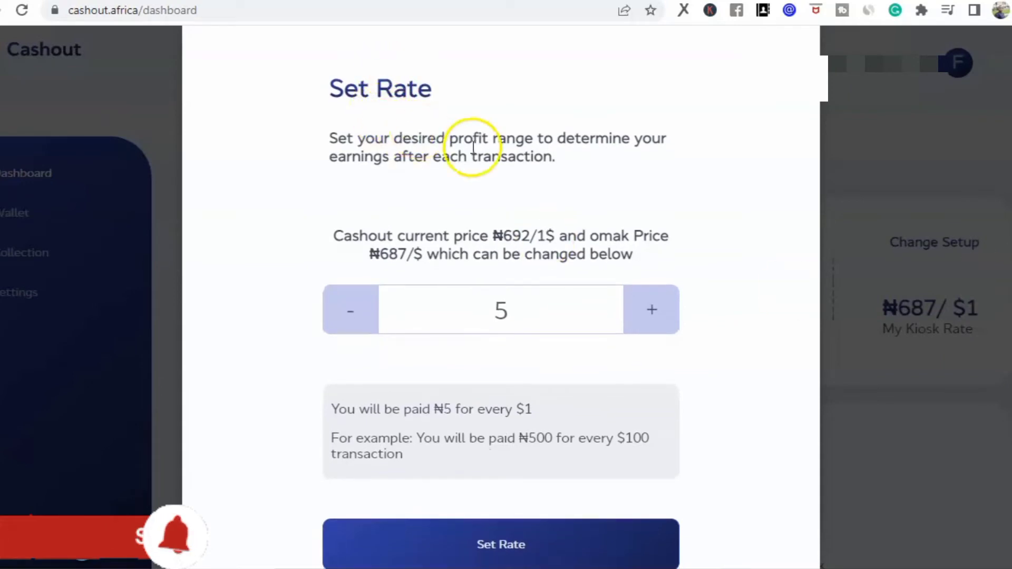
mouse_move(574, 321)
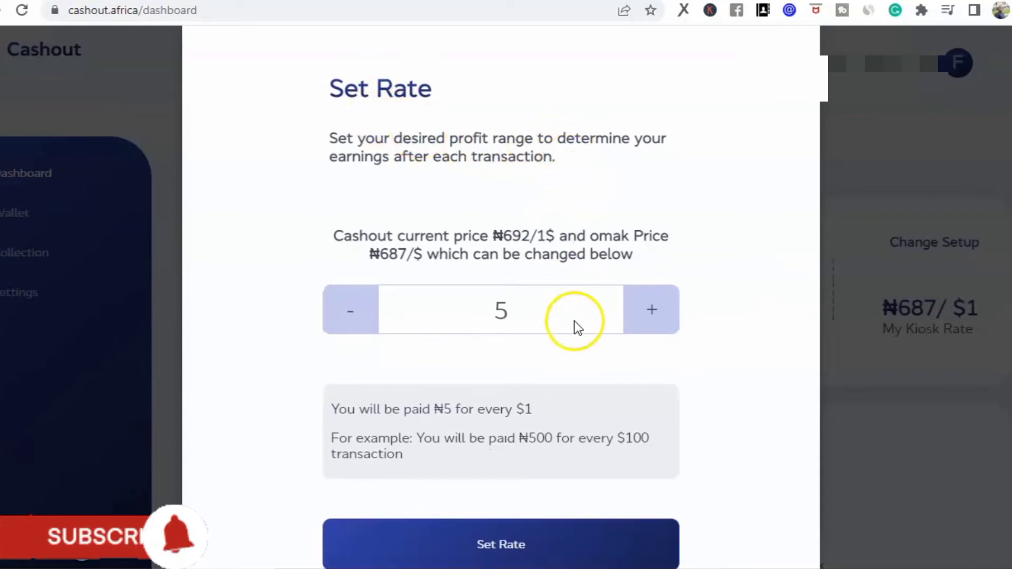
mouse_move(500, 258)
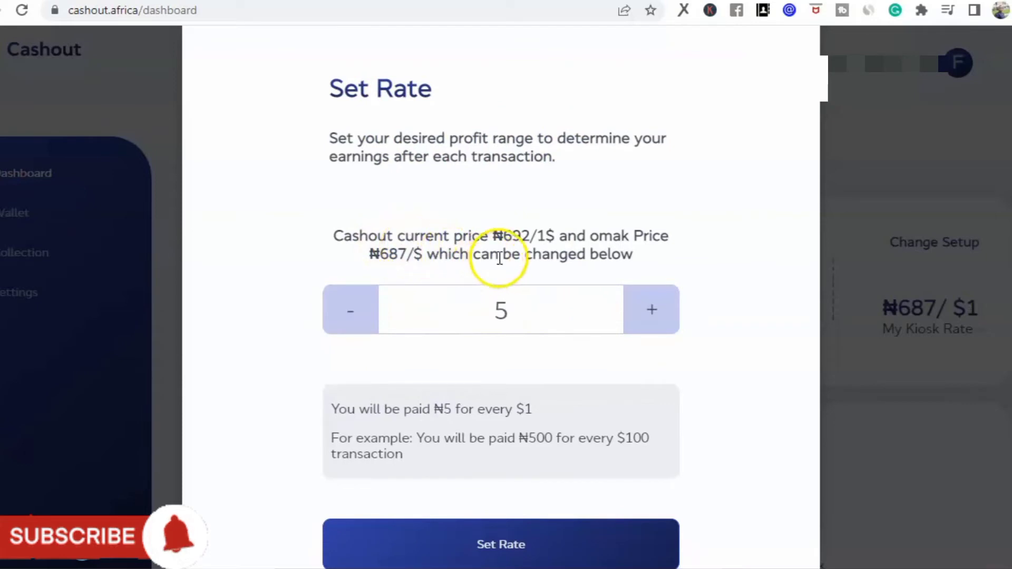
mouse_move(529, 251)
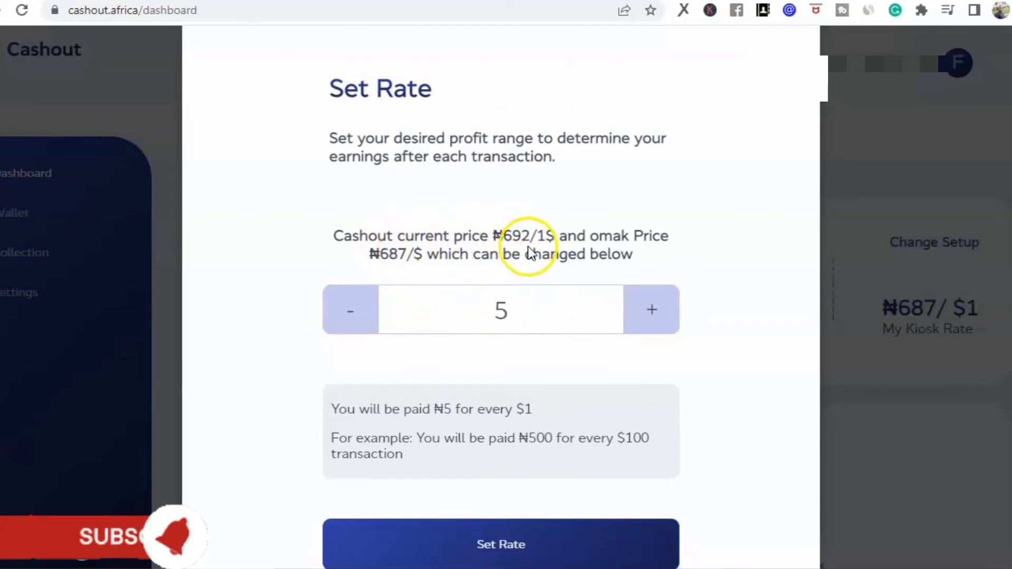
mouse_move(350, 311)
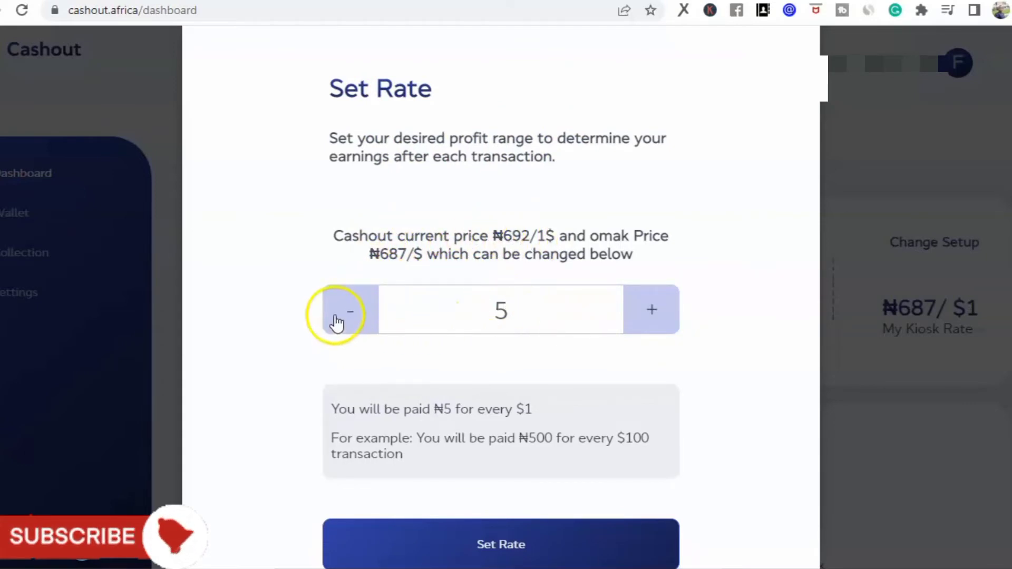
- Adjust the profit margin back to ₦5 per dollar and save the ₦687/$1 kiosk rate
click(350, 310)
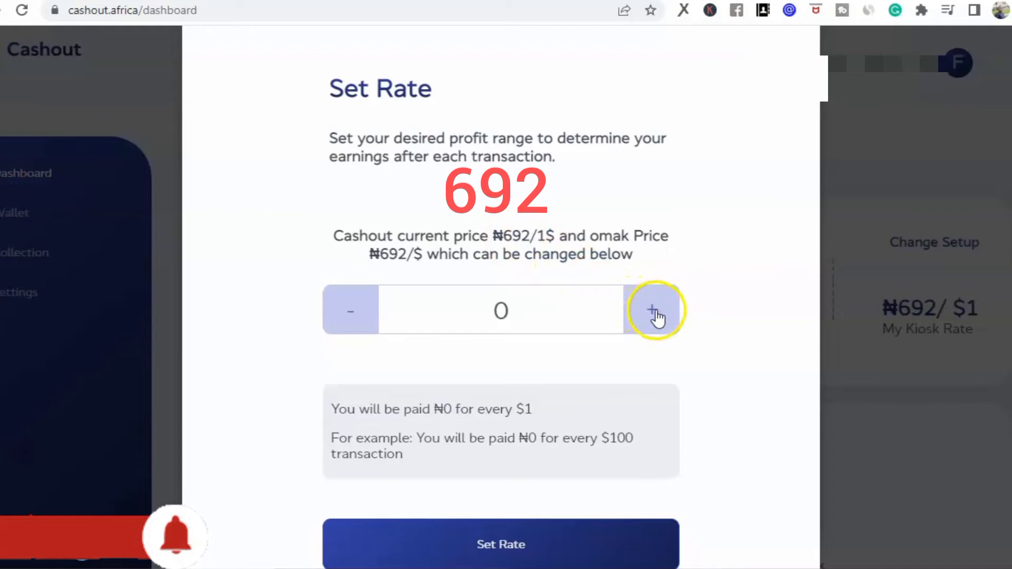
click(653, 310)
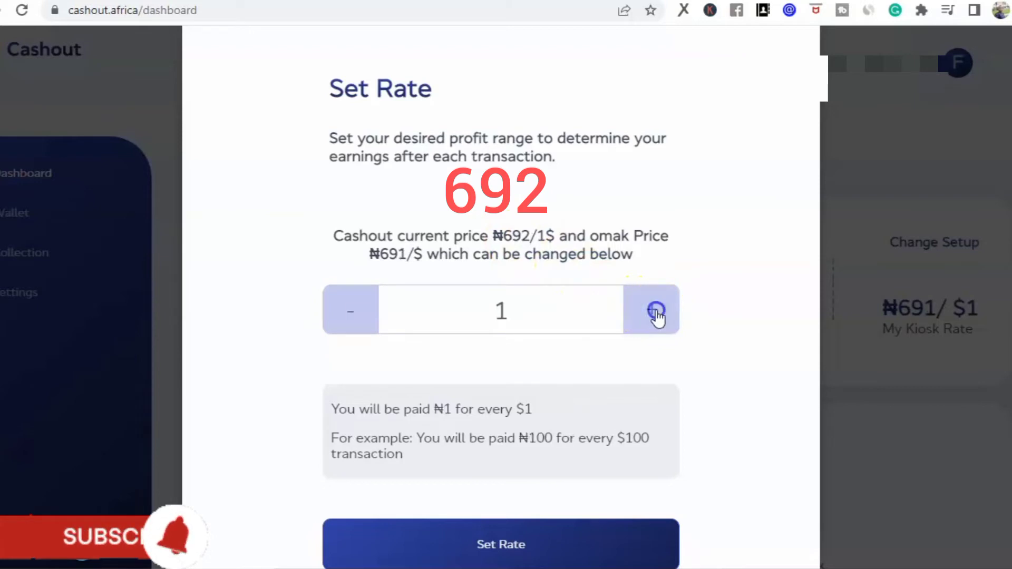
click(652, 310)
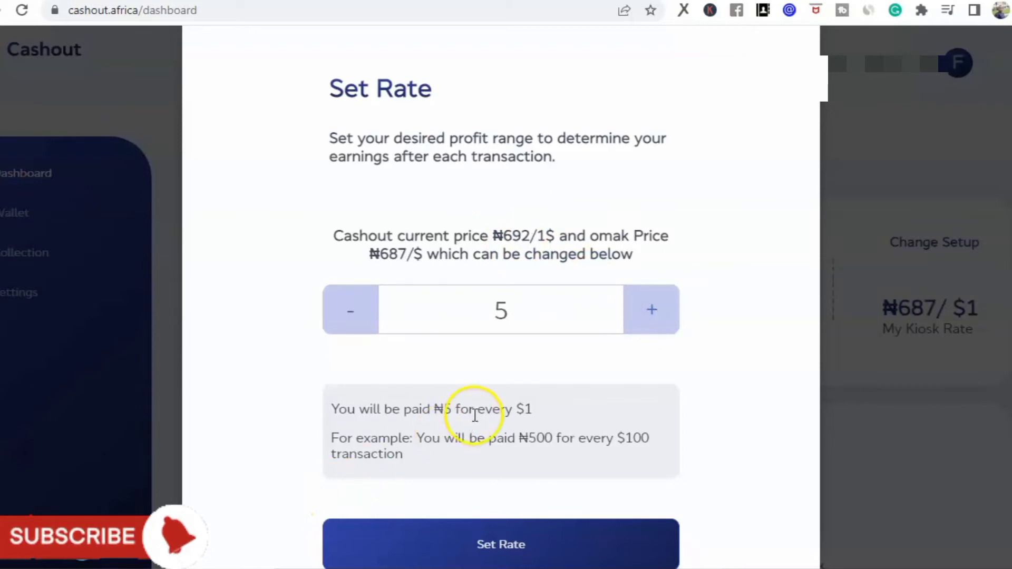
mouse_move(530, 424)
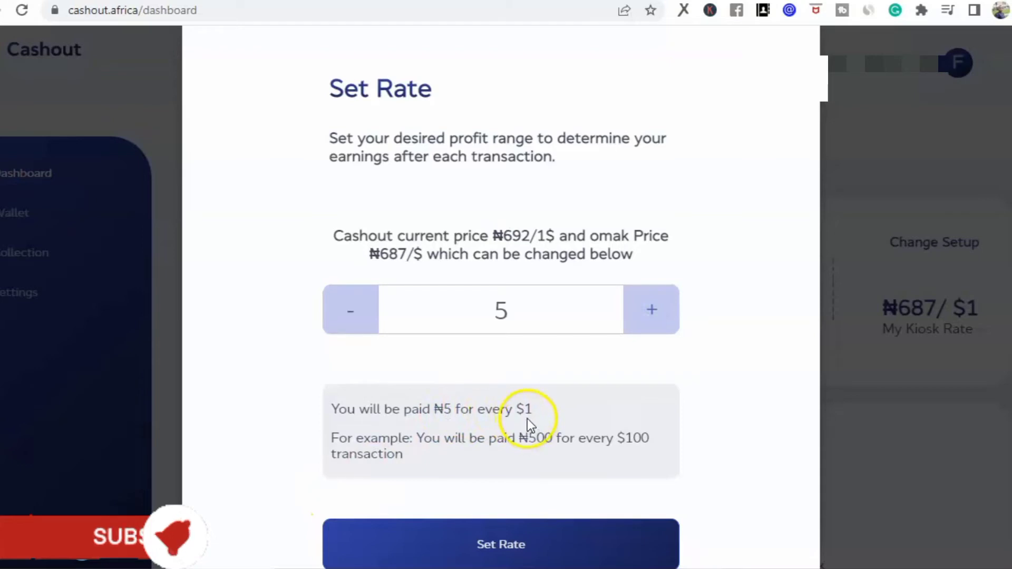
mouse_move(423, 436)
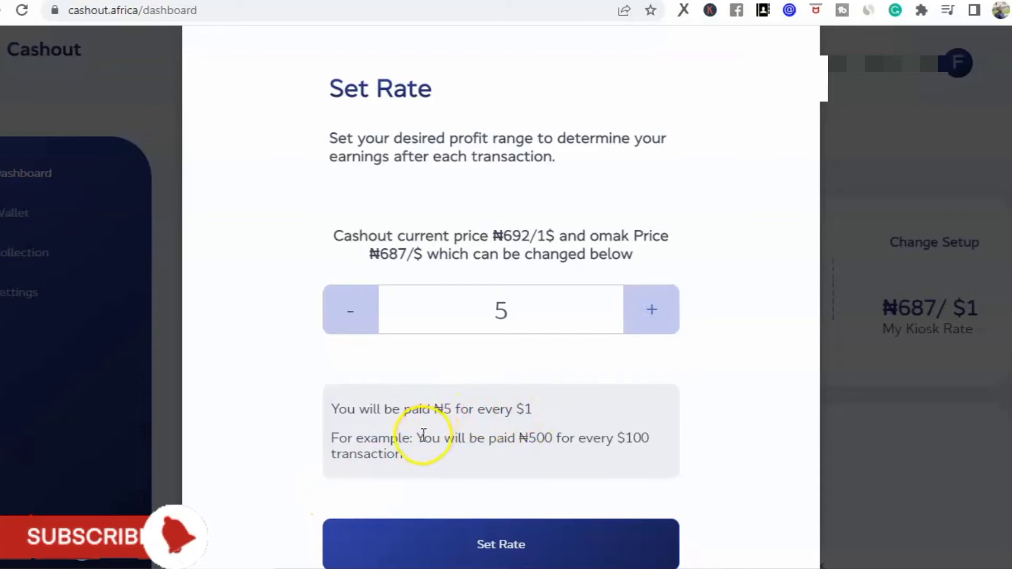
mouse_move(600, 429)
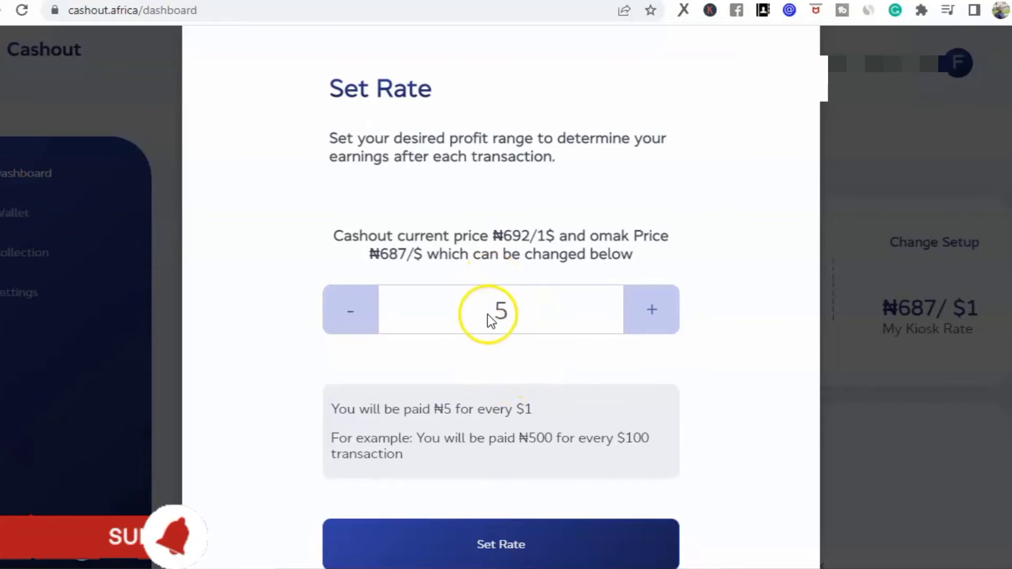
mouse_move(958, 139)
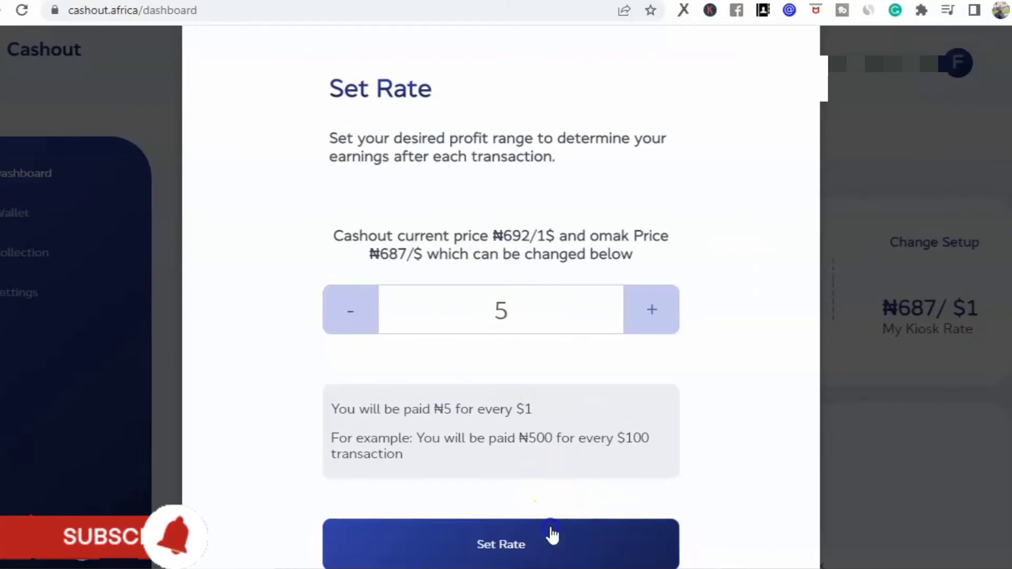
click(500, 544)
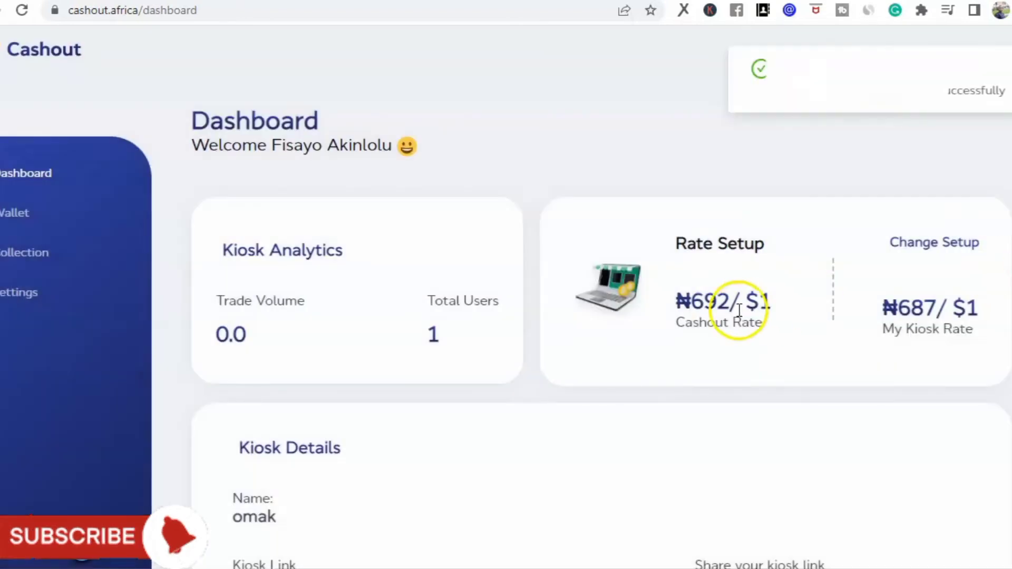
click(933, 242)
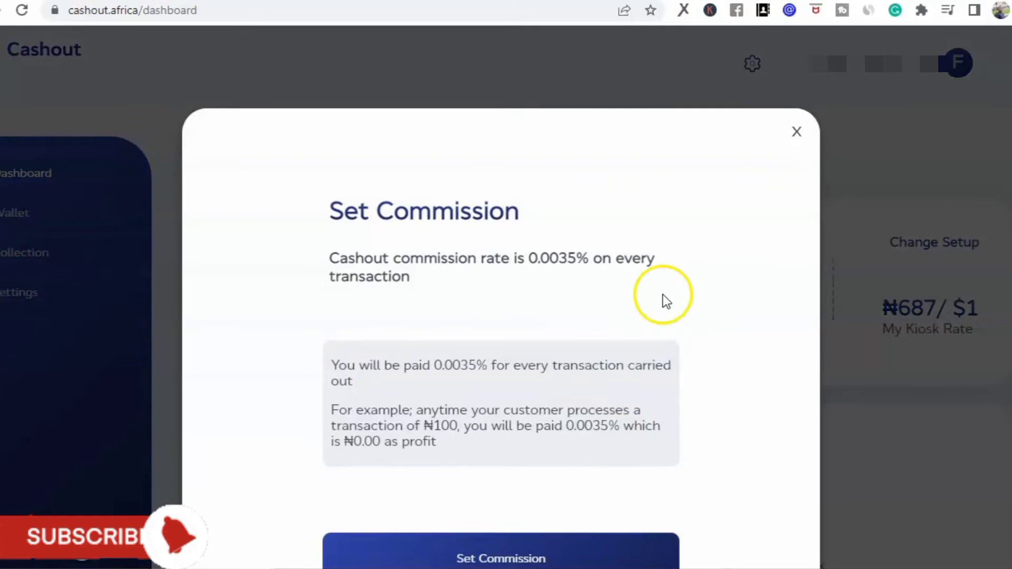
mouse_move(468, 367)
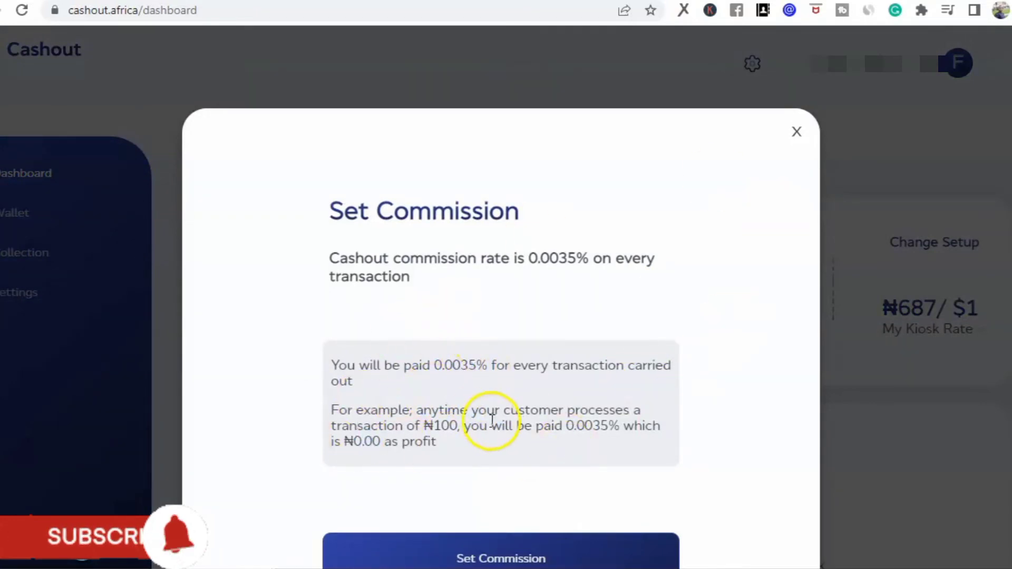
mouse_move(487, 374)
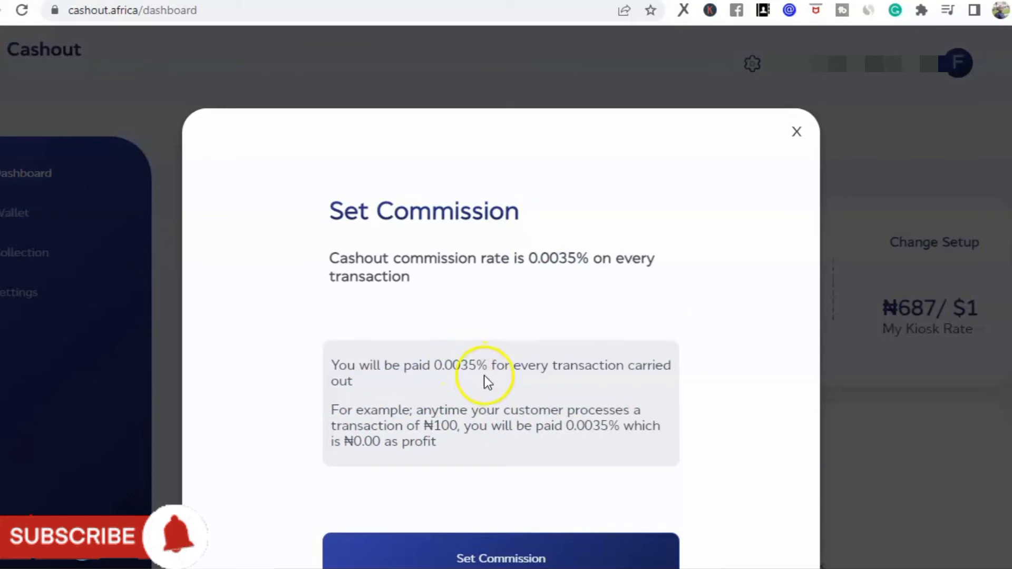
mouse_move(755, 436)
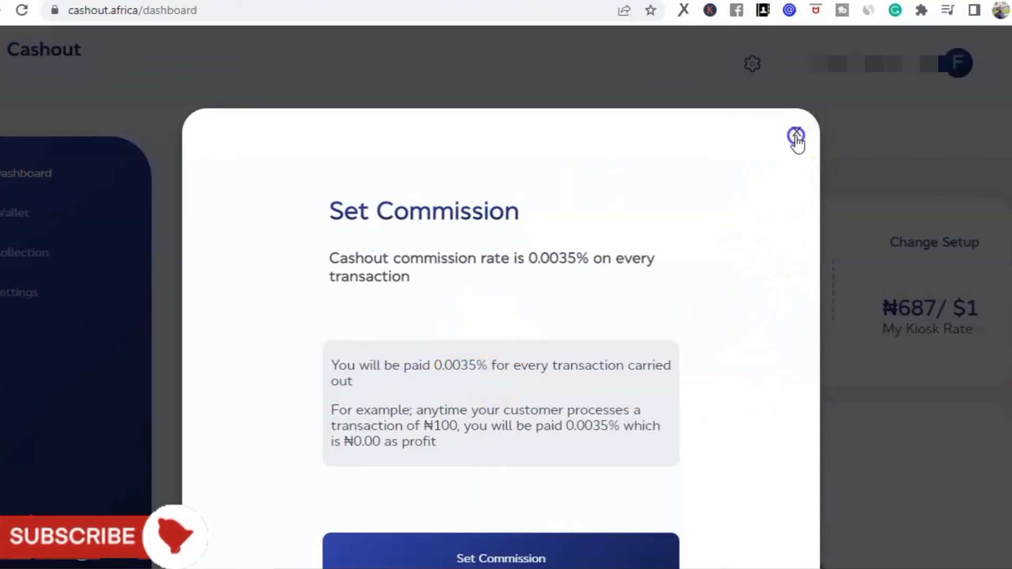
click(796, 135)
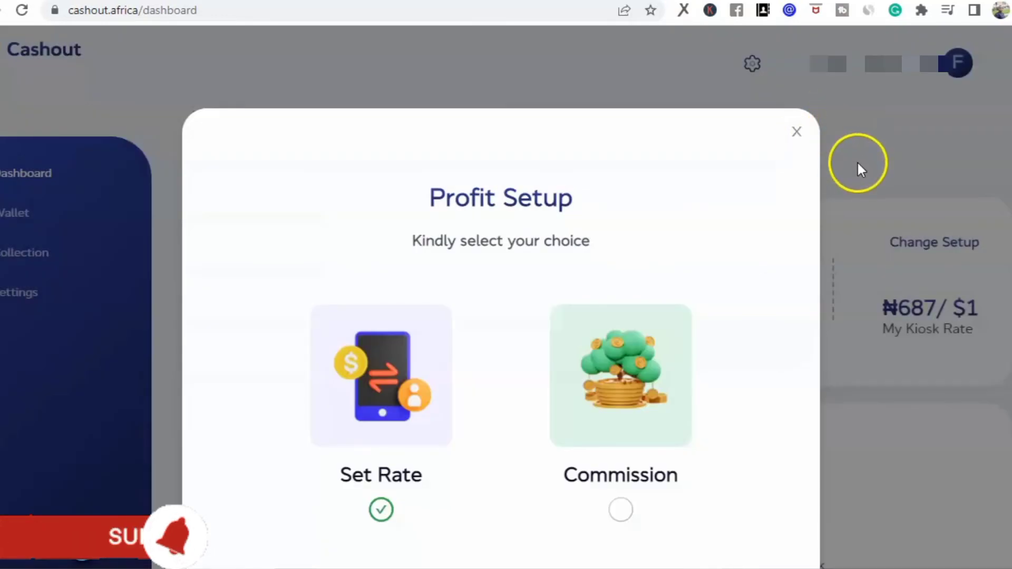
mouse_move(380, 319)
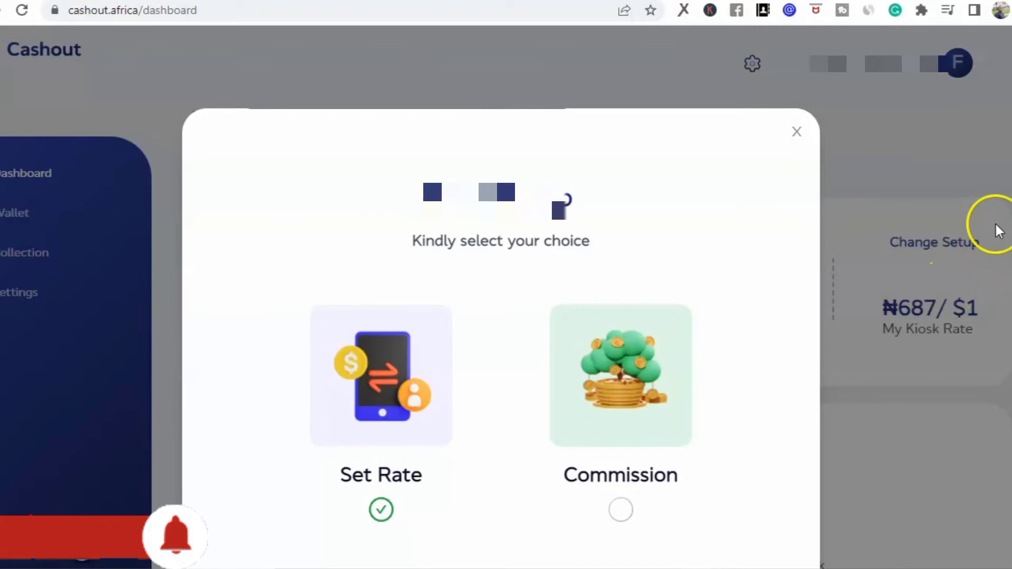
click(797, 132)
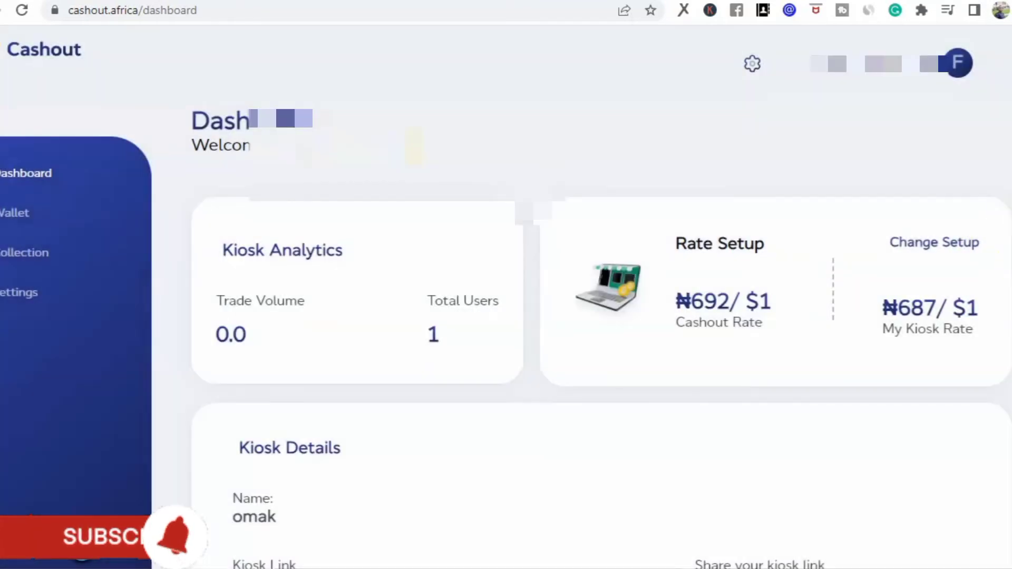
scroll(down, 3)
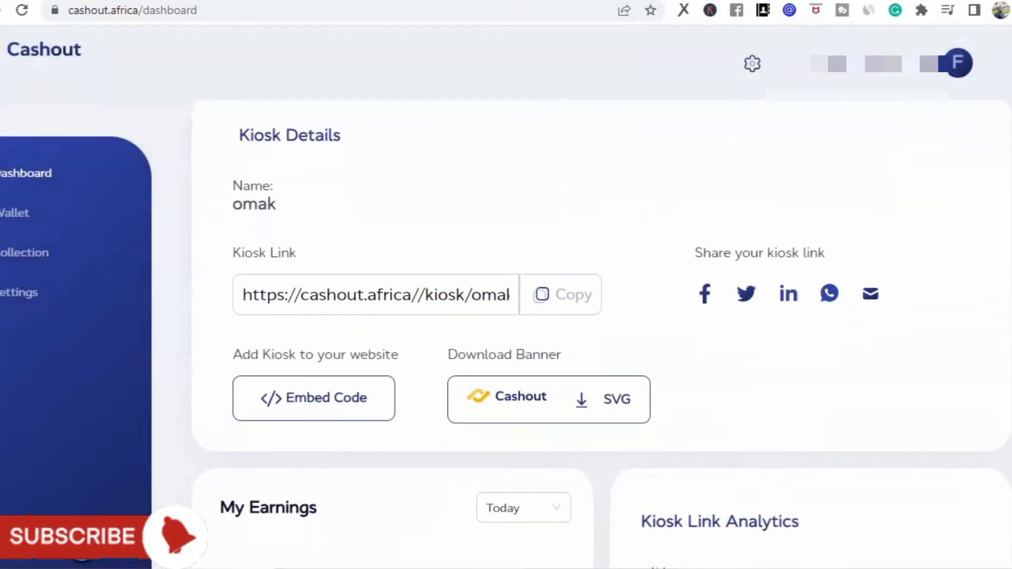
scroll(down, 3)
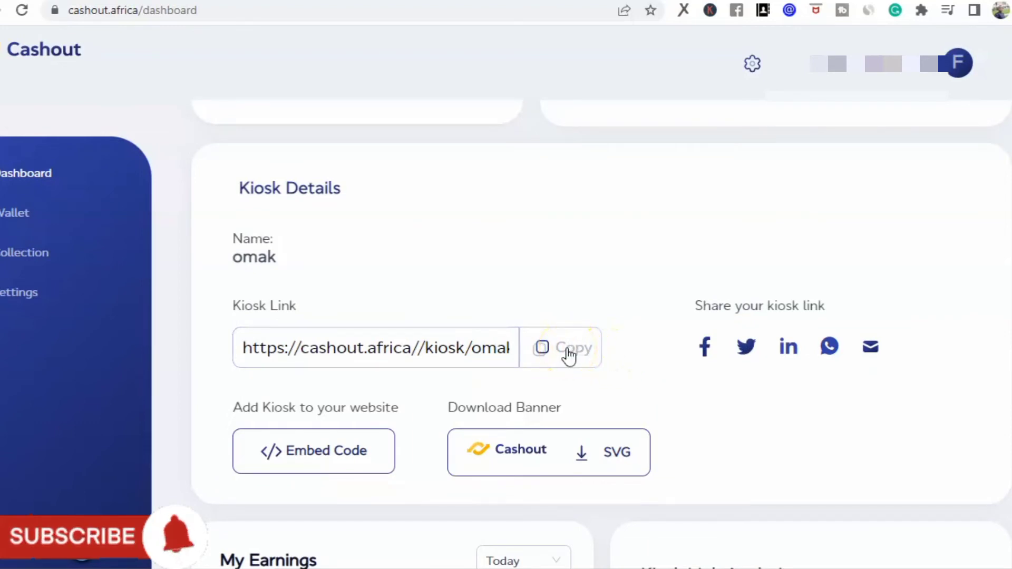
click(561, 347)
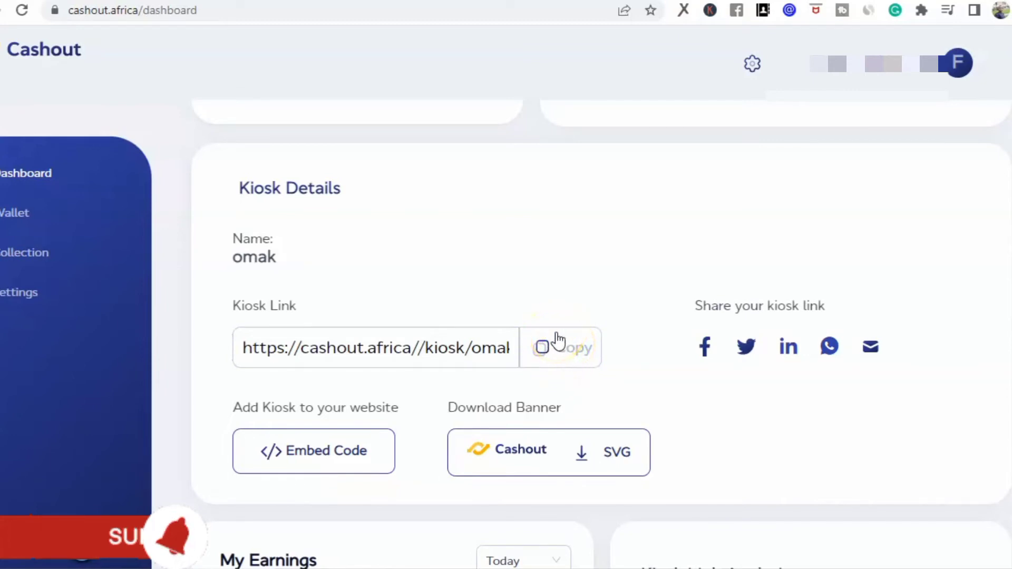
mouse_move(431, 386)
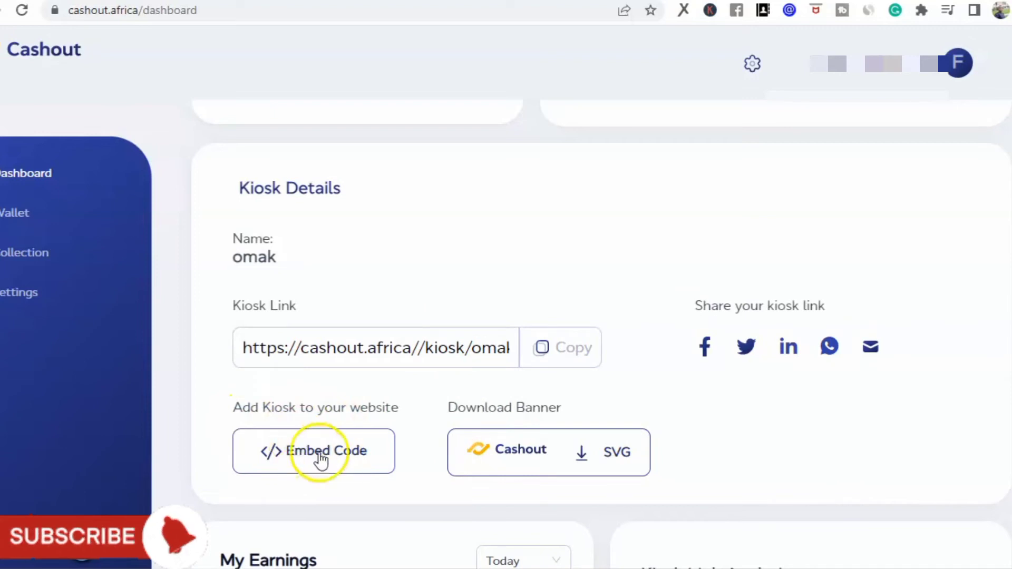
mouse_move(290, 458)
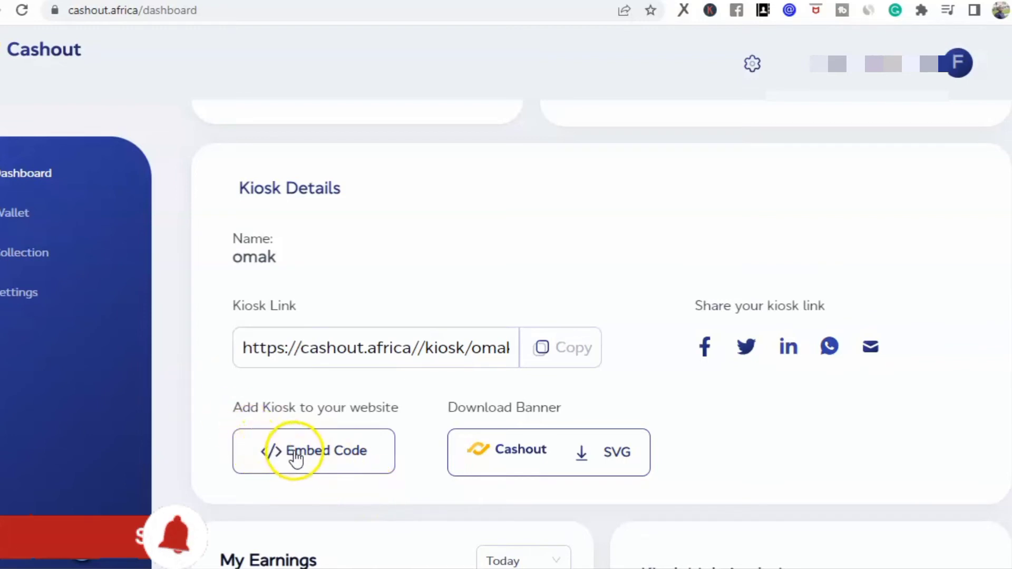
mouse_move(348, 517)
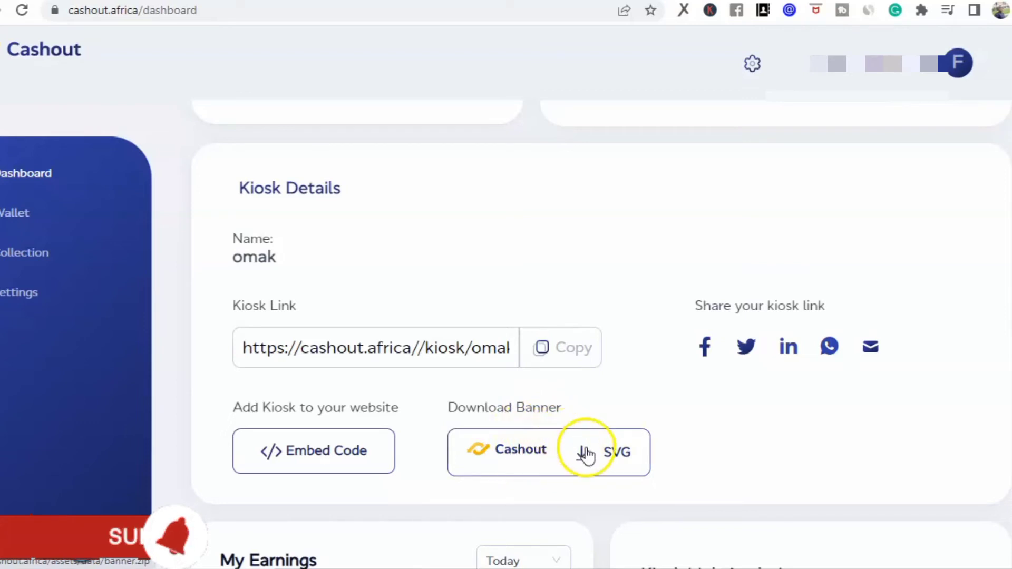
mouse_move(704, 423)
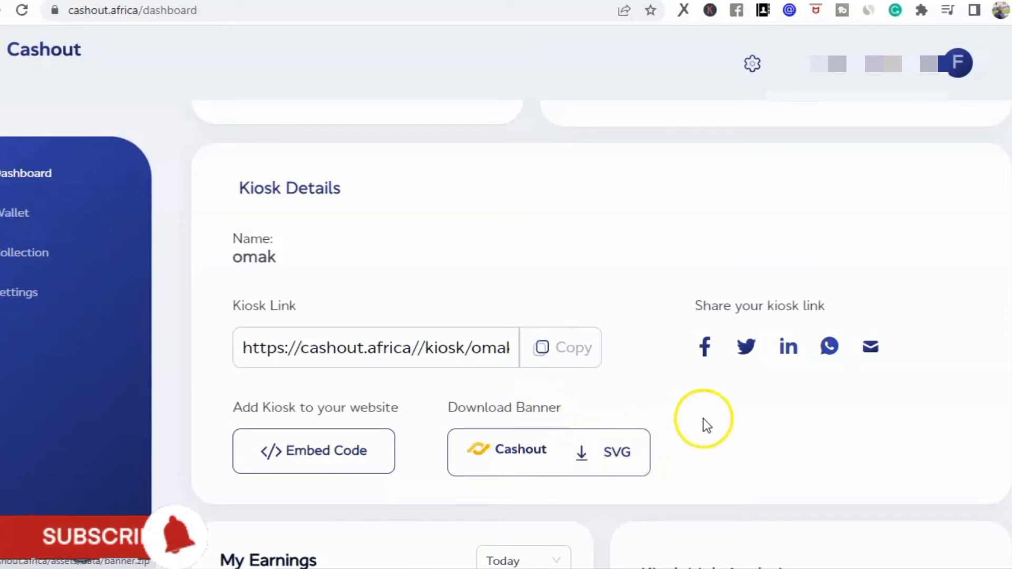
mouse_move(725, 486)
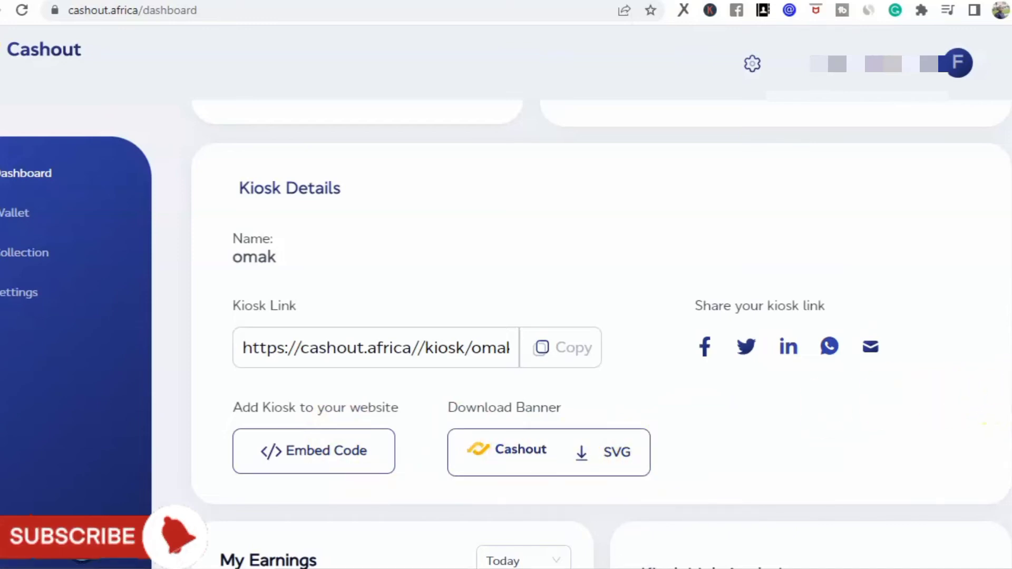
scroll(down, 3)
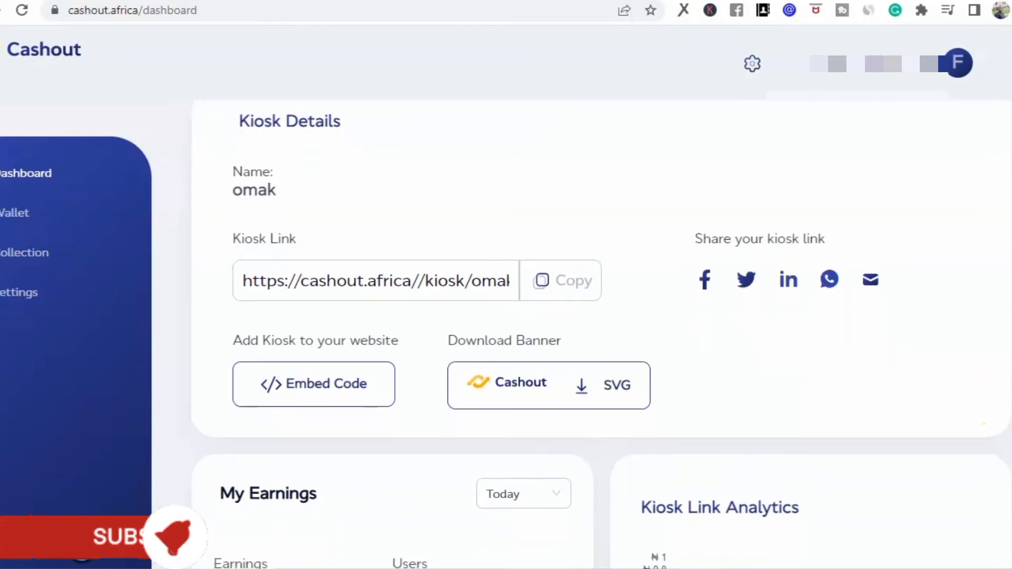
scroll(up, 3)
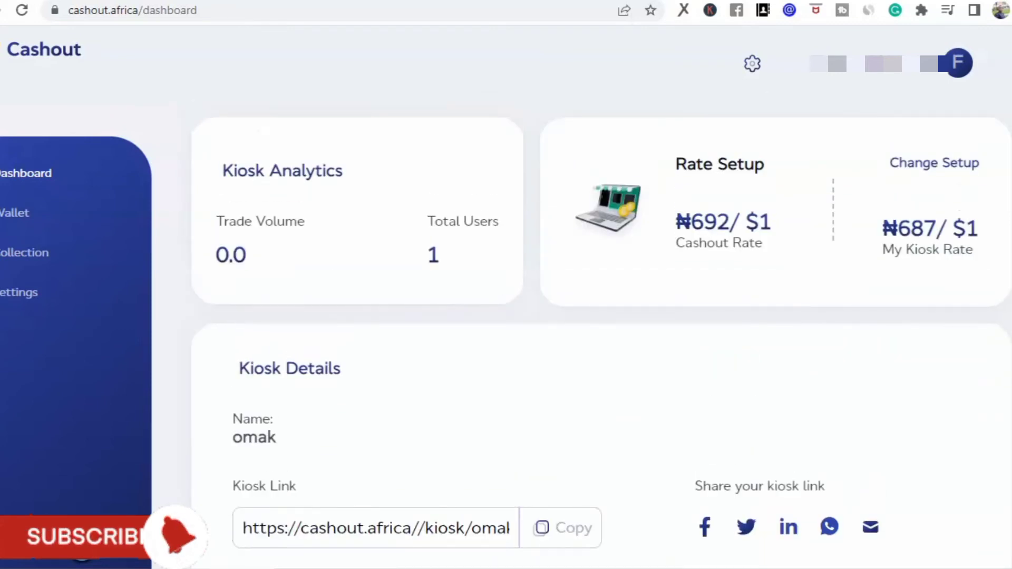
scroll(up, 3)
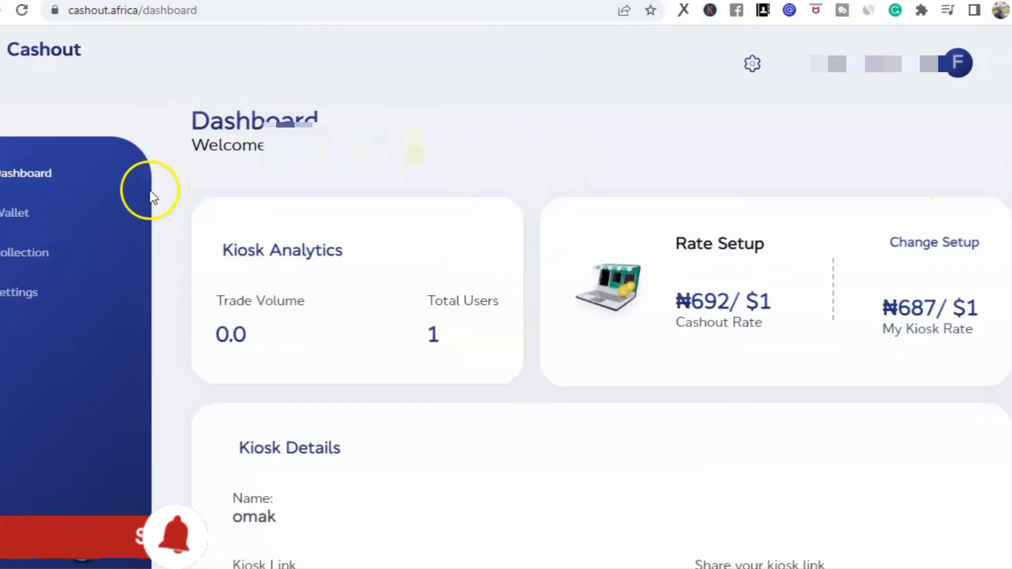
- Review the 0.0 wallet balance and pending transaction, then go to Collection
click(15, 213)
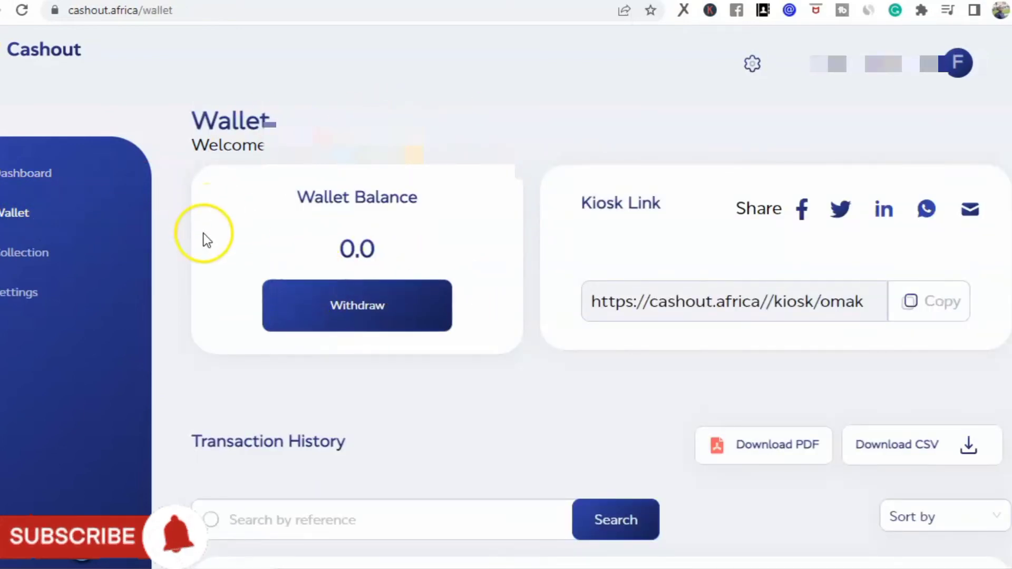
mouse_move(341, 222)
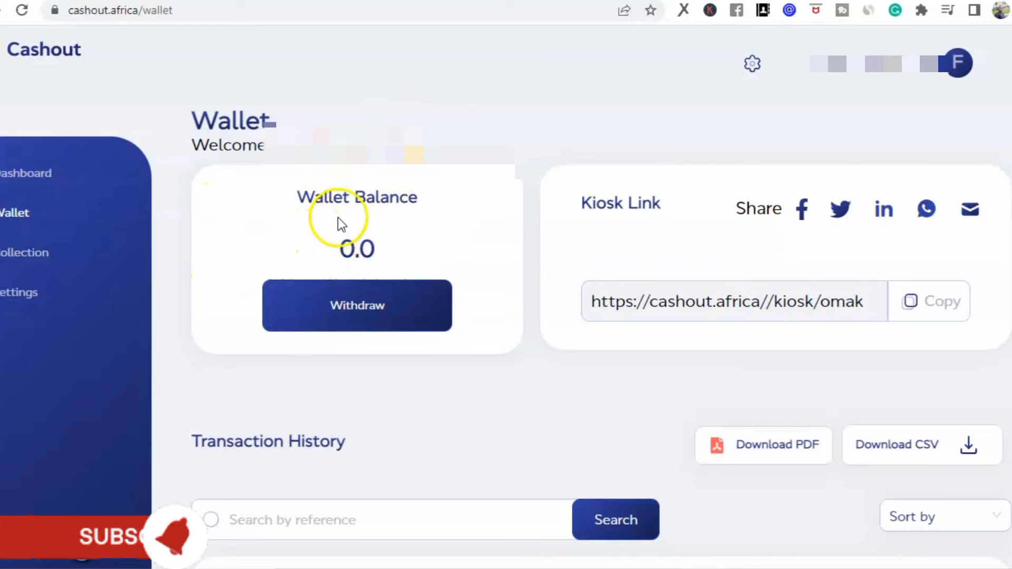
mouse_move(357, 313)
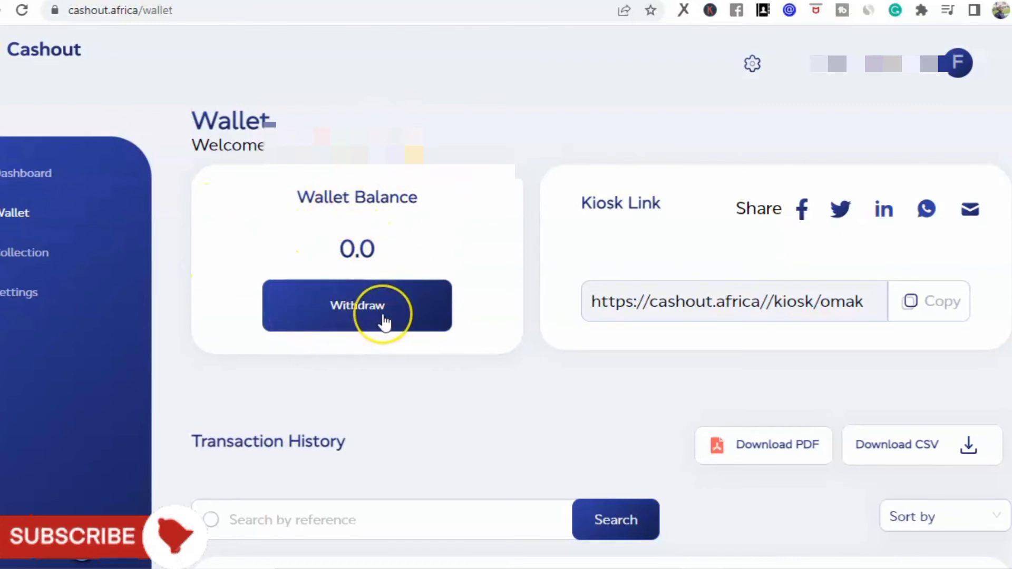
mouse_move(90, 278)
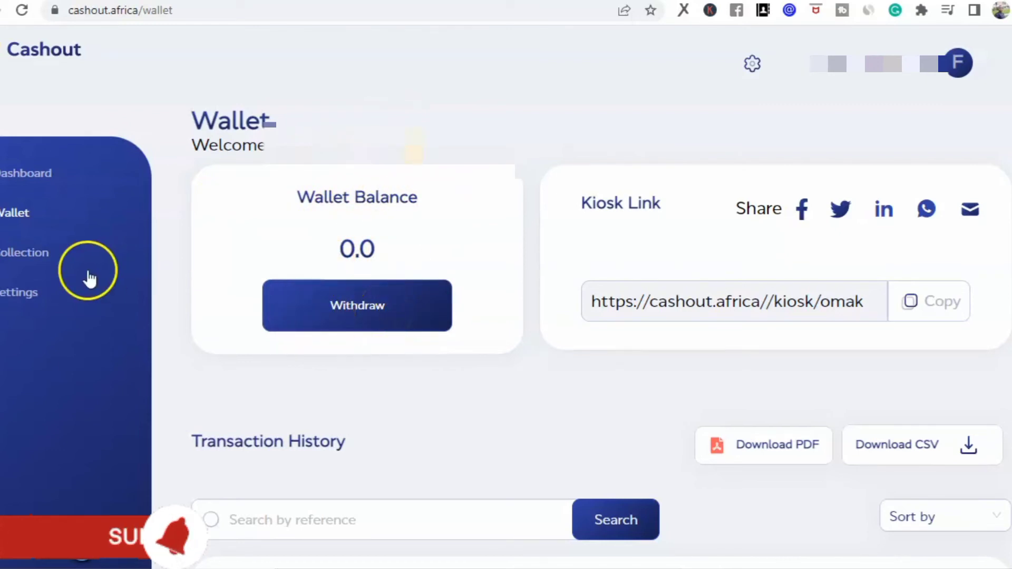
mouse_move(403, 267)
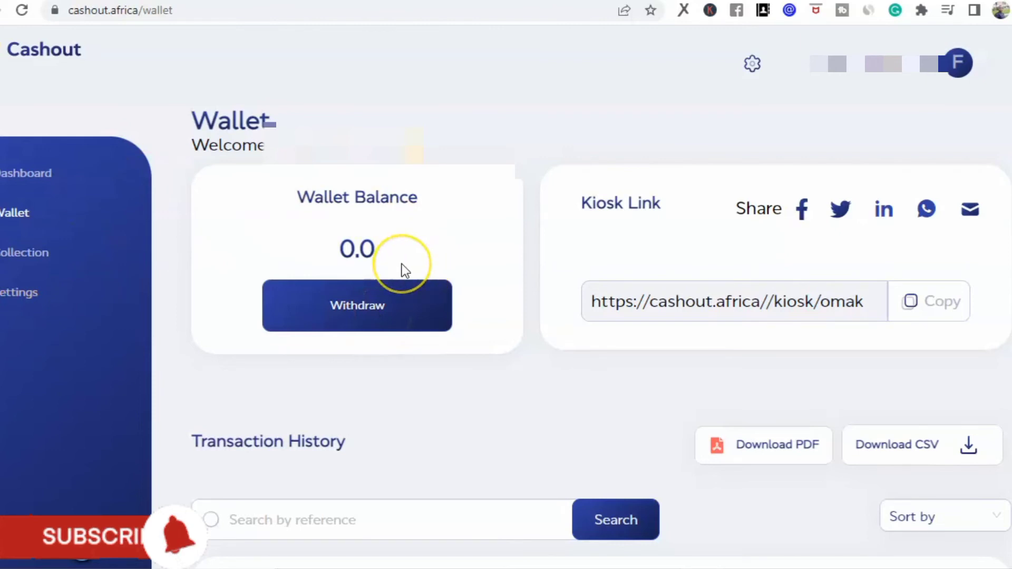
mouse_move(420, 278)
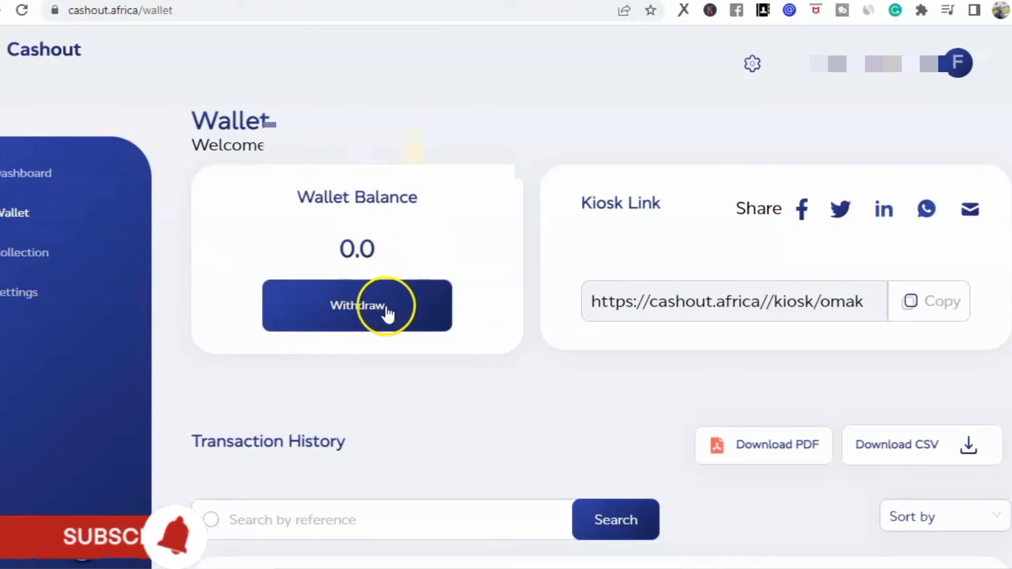
mouse_move(45, 282)
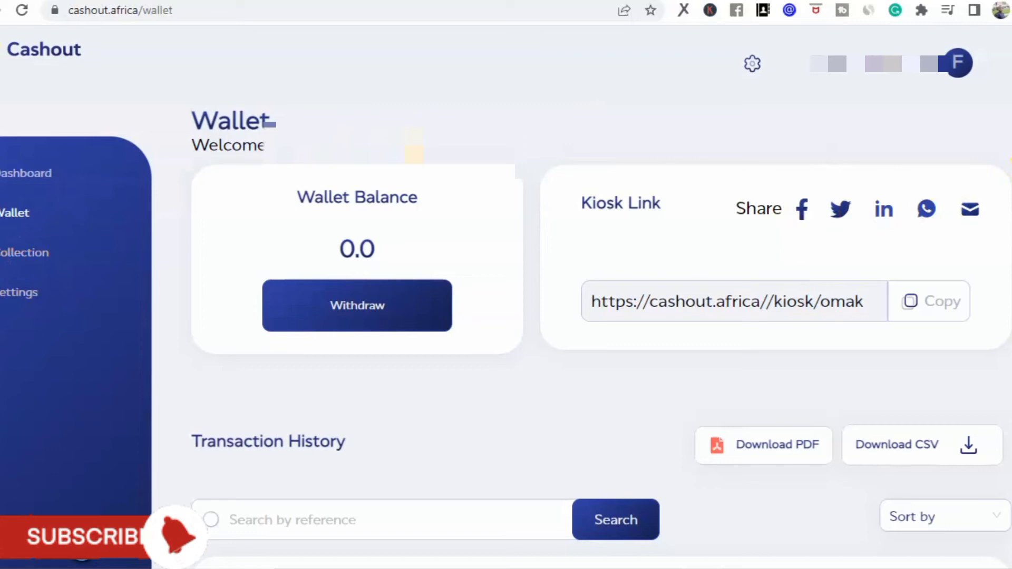
scroll(down, 3)
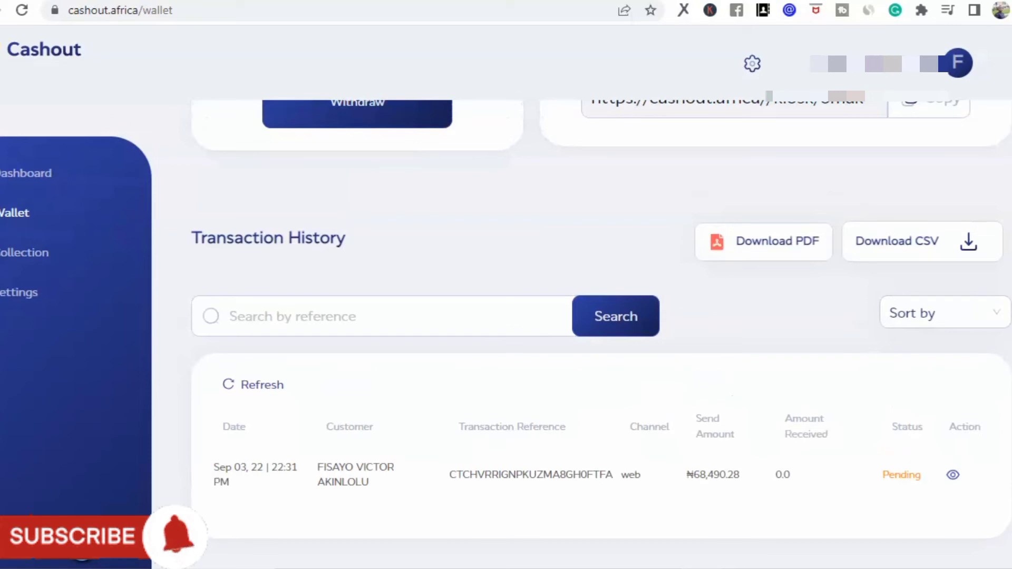
mouse_move(48, 252)
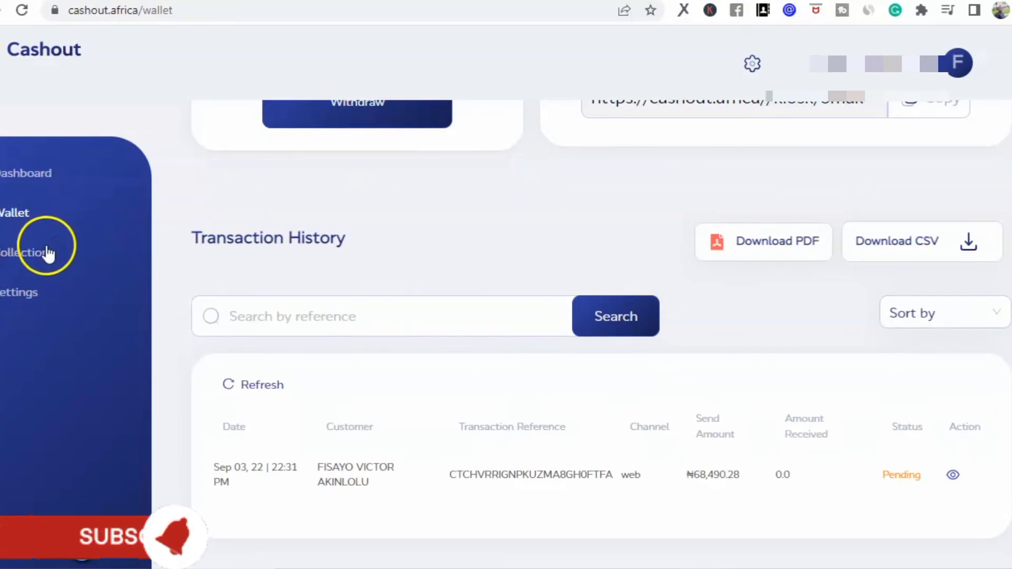
click(29, 252)
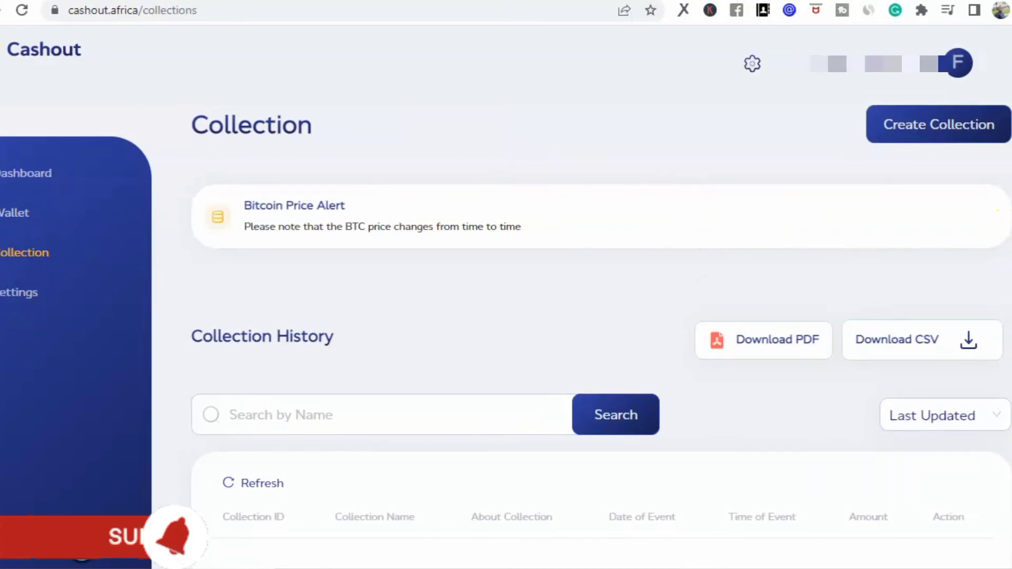
mouse_move(20, 304)
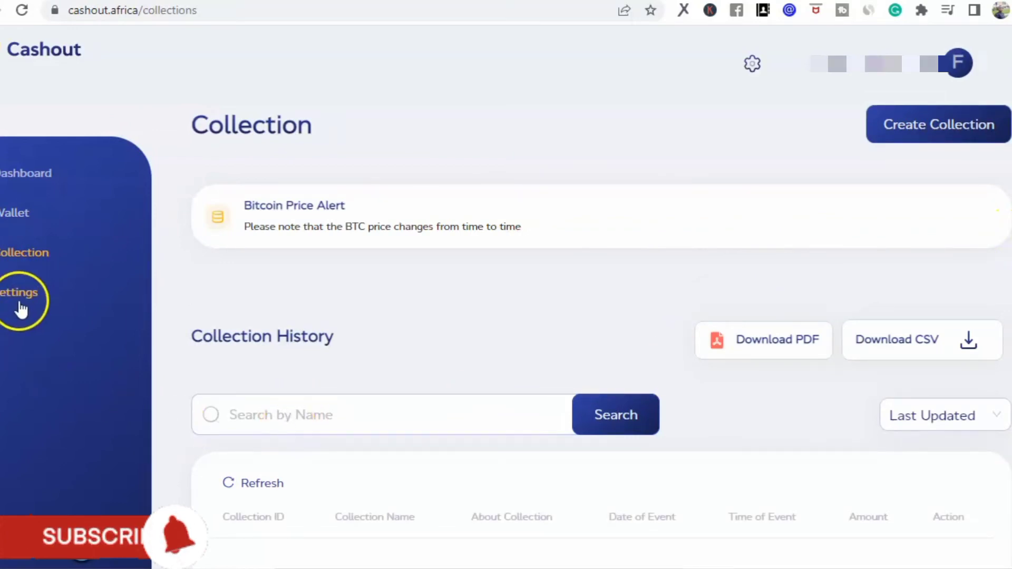
- Open Settings to the security page with Google Authenticator 2FA instructions
click(19, 292)
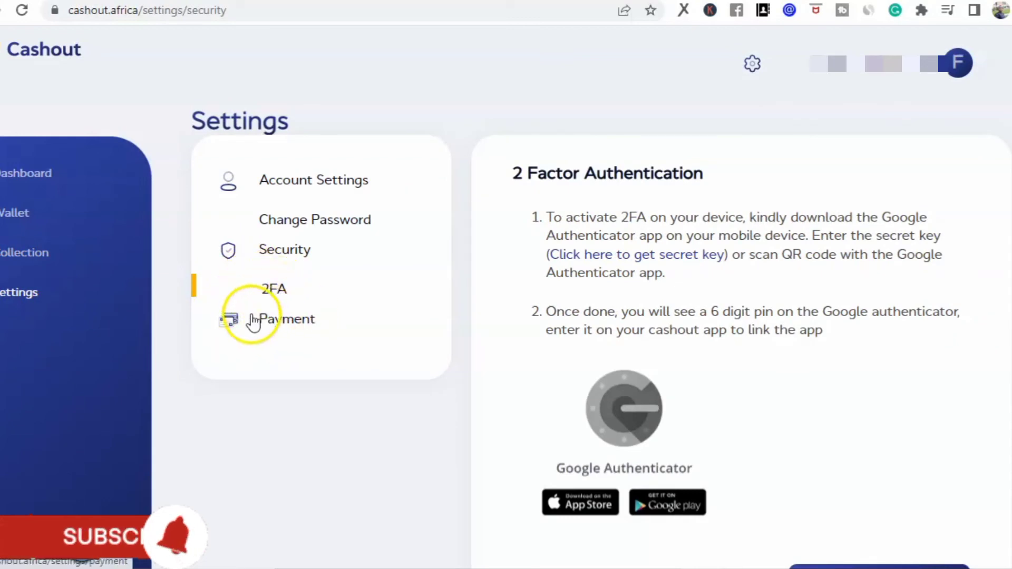
mouse_move(407, 264)
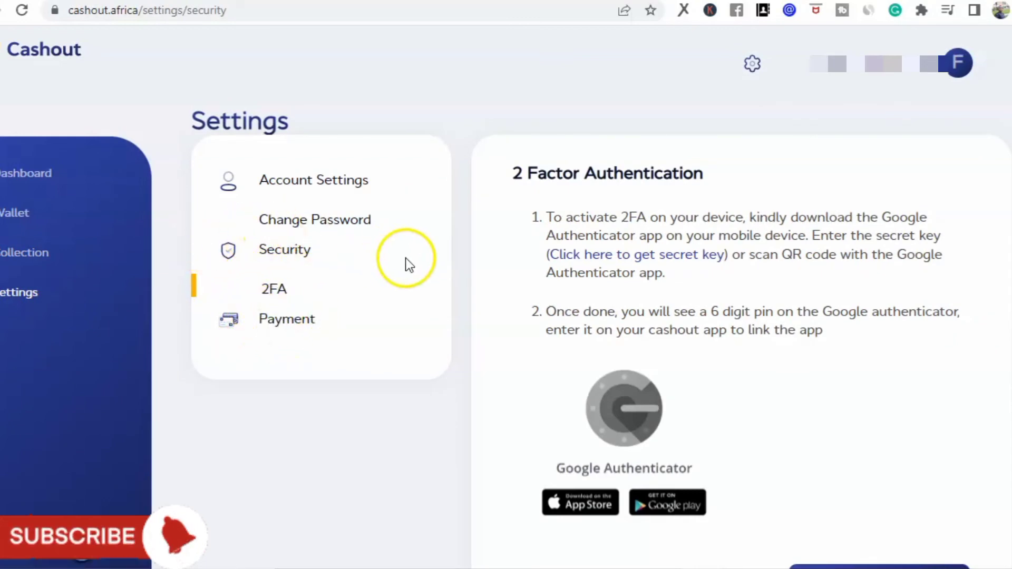
mouse_move(26, 173)
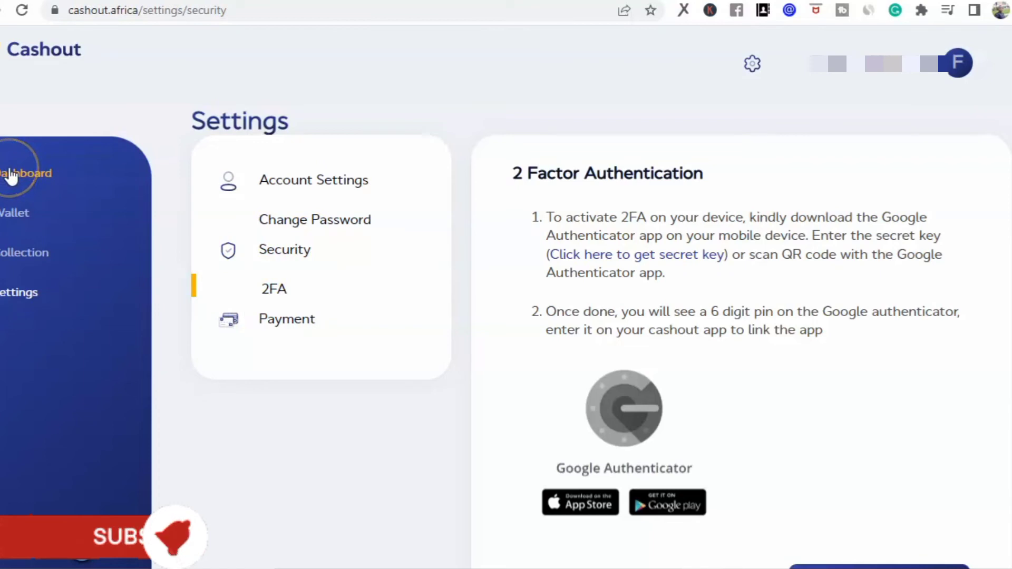
- Return to the dashboard showing analytics, the ₦687/$1 rate setup and kiosk details
click(26, 173)
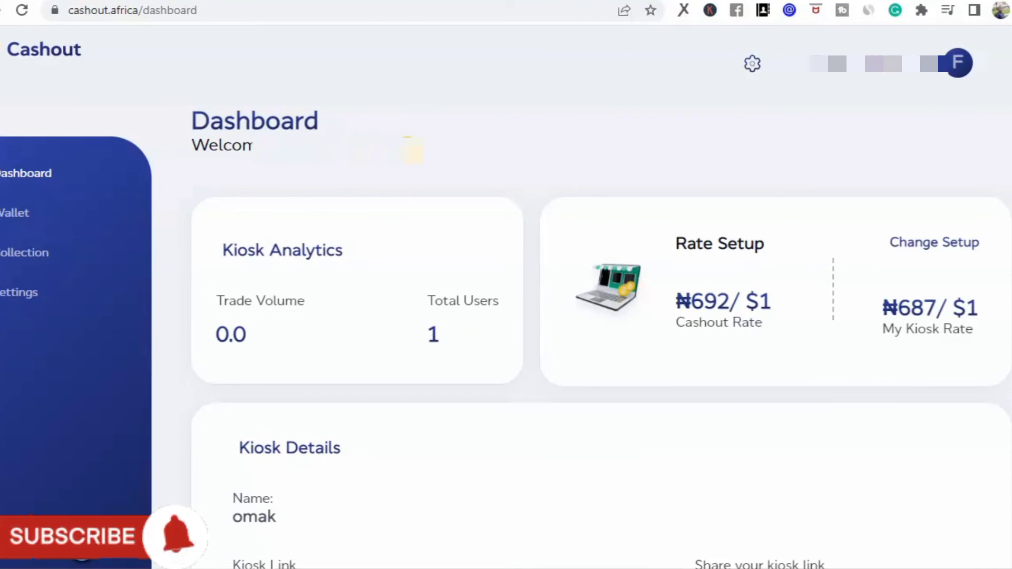
mouse_move(707, 170)
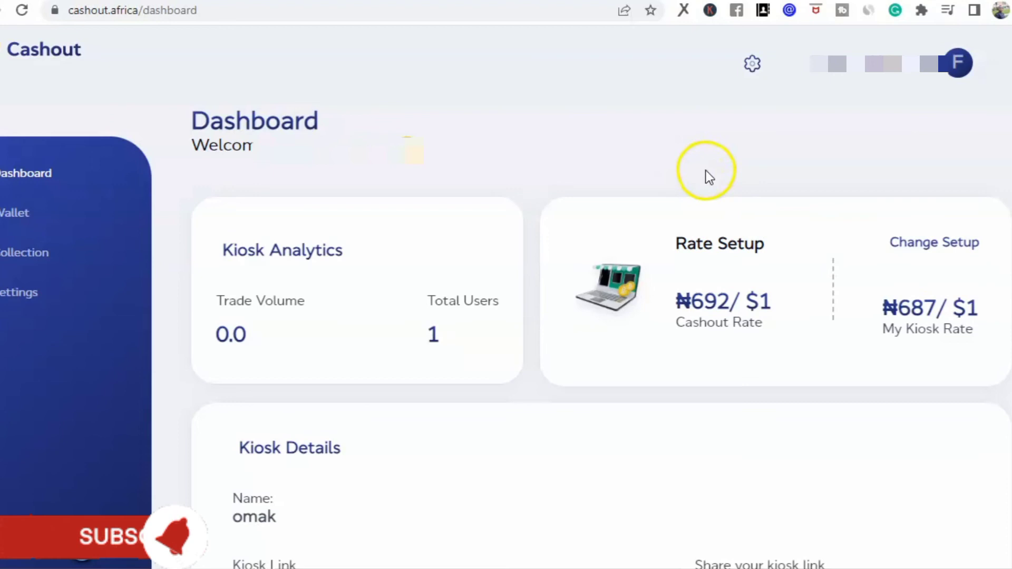
mouse_move(733, 363)
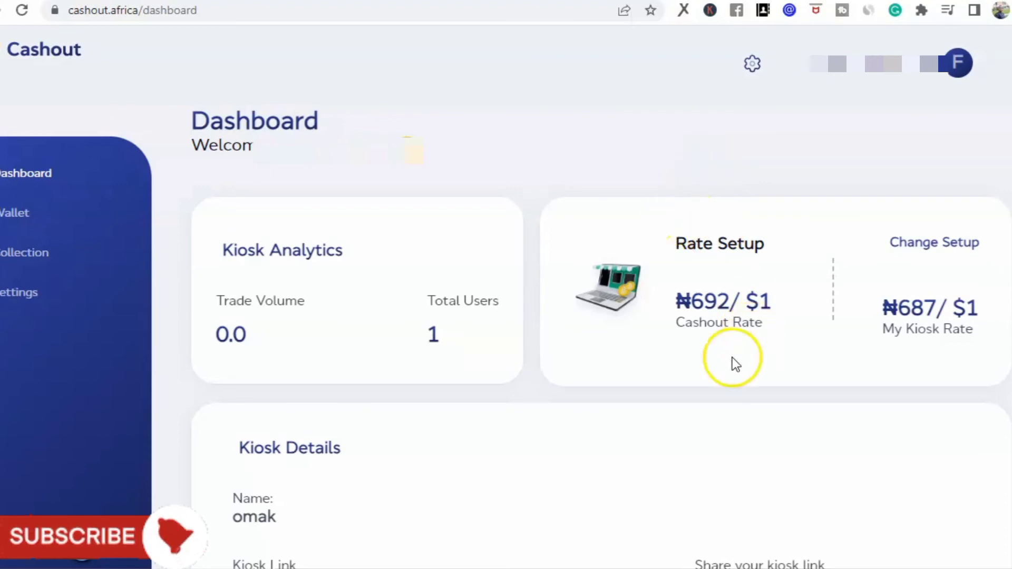
mouse_move(755, 412)
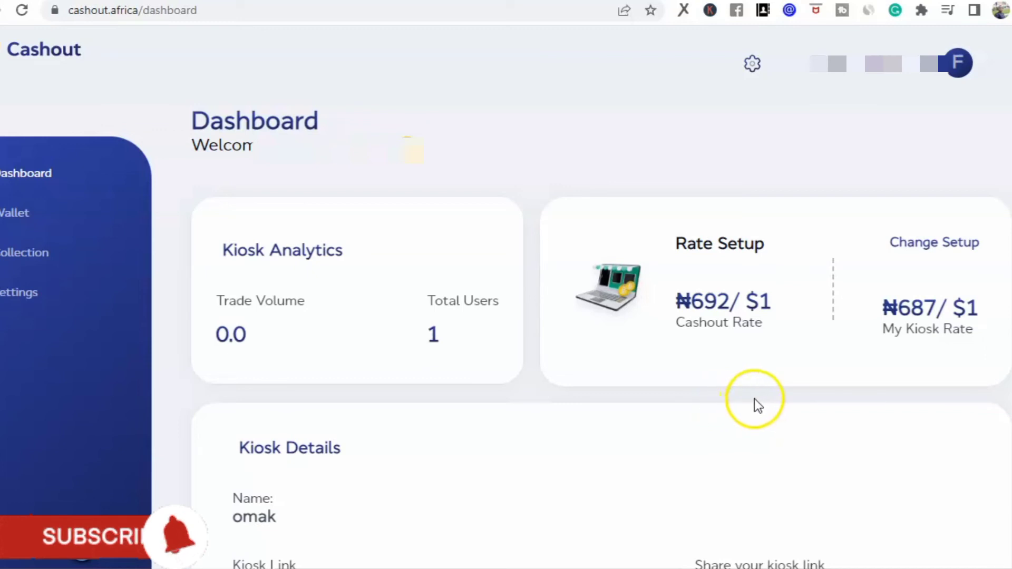
mouse_move(645, 395)
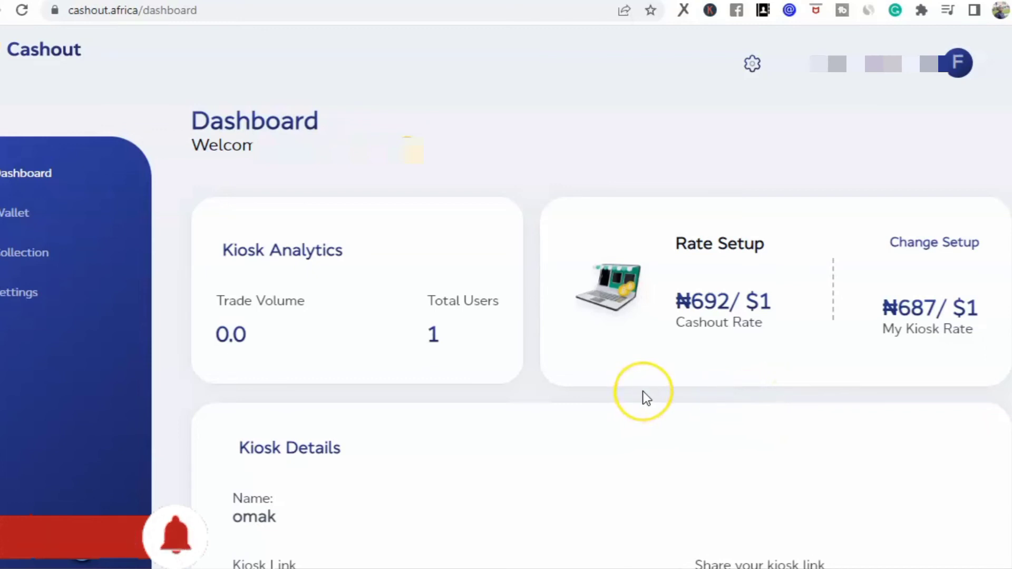
mouse_move(646, 399)
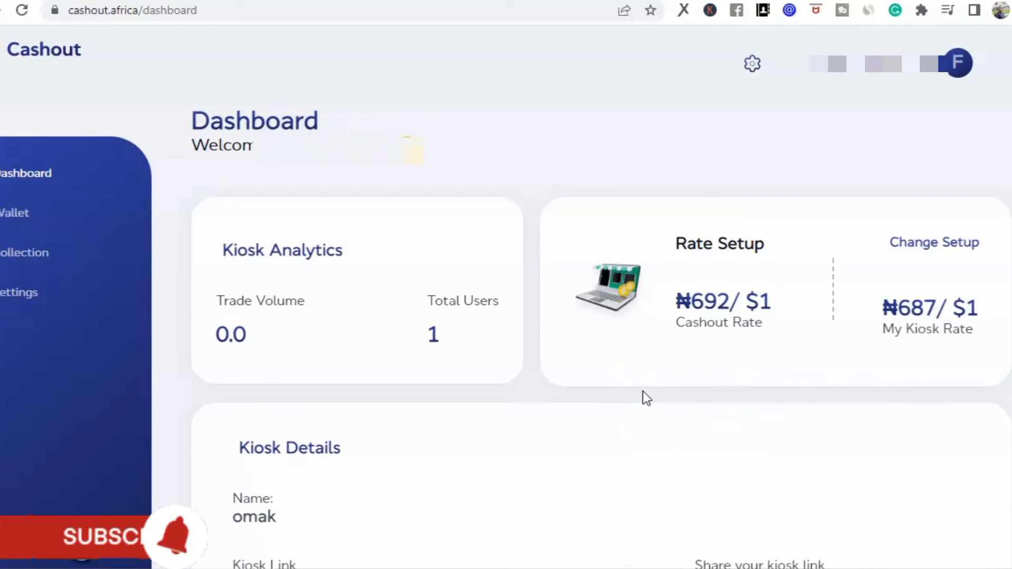